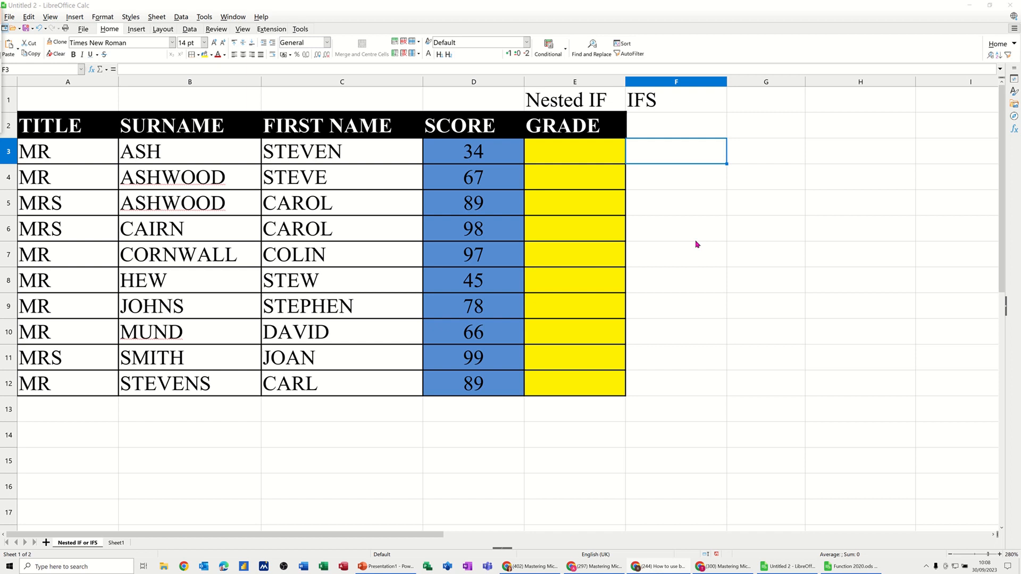
mouse_move(619, 141)
type("Score")
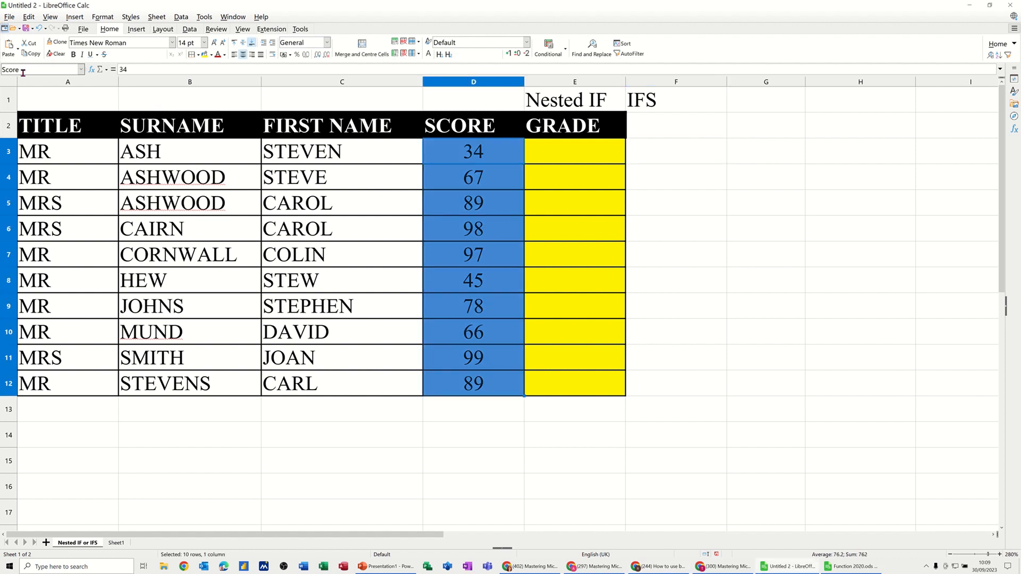
mouse_move(557, 153)
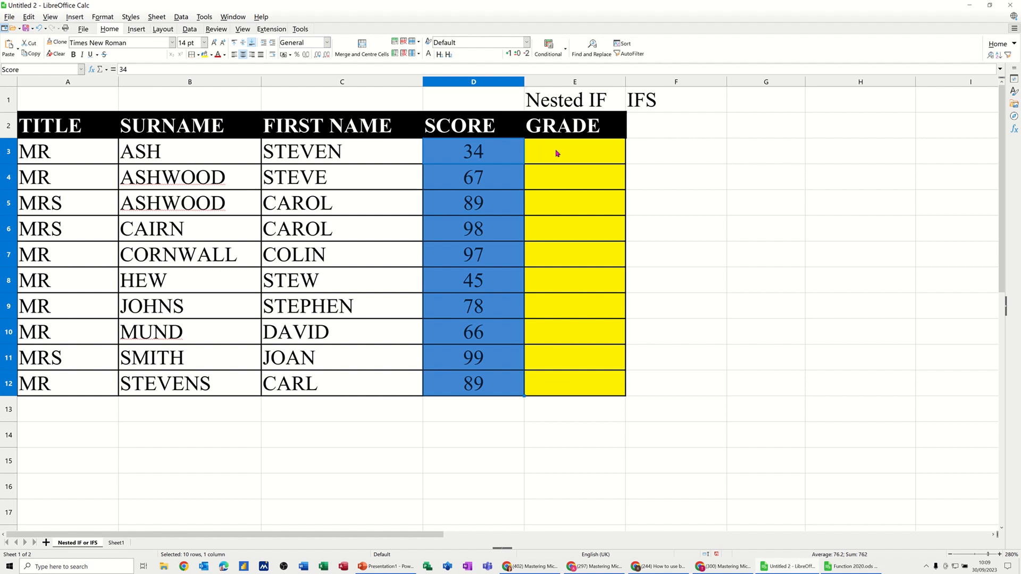
- Start E3 with =if(D3>90,"A",if( so scores above 90 return A and a second IF is opened
left_click(574, 151)
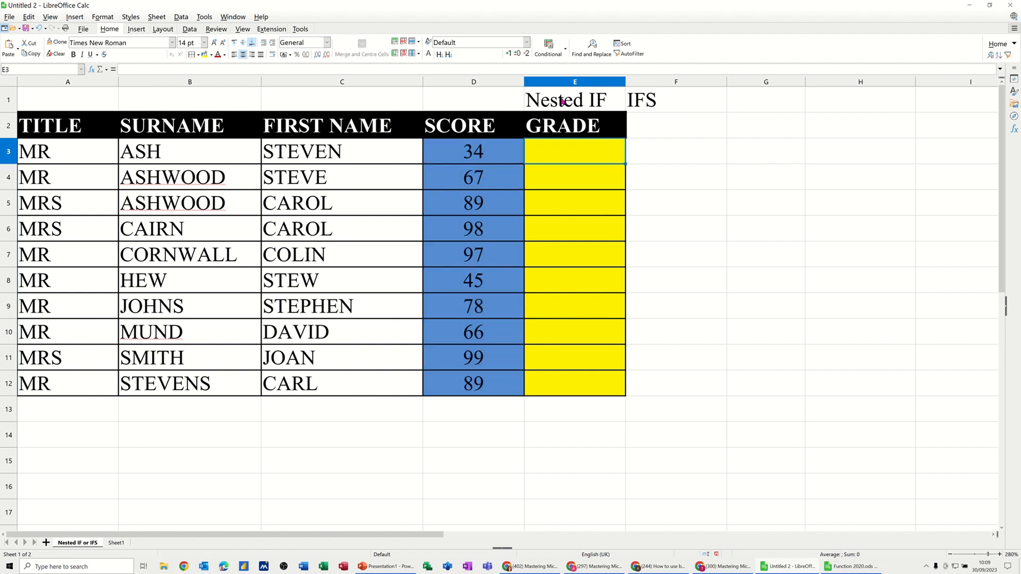
mouse_move(656, 155)
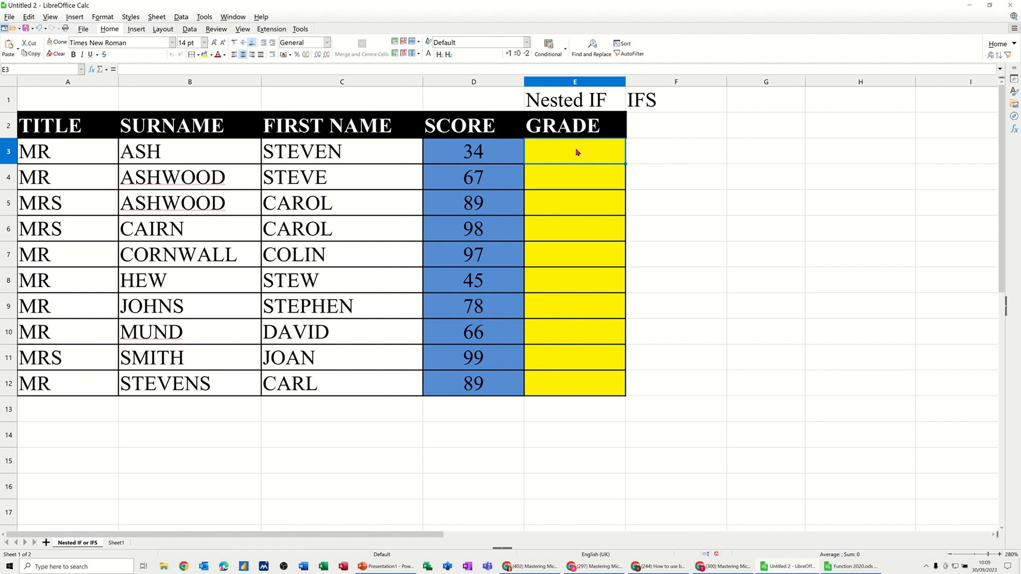
mouse_move(464, 151)
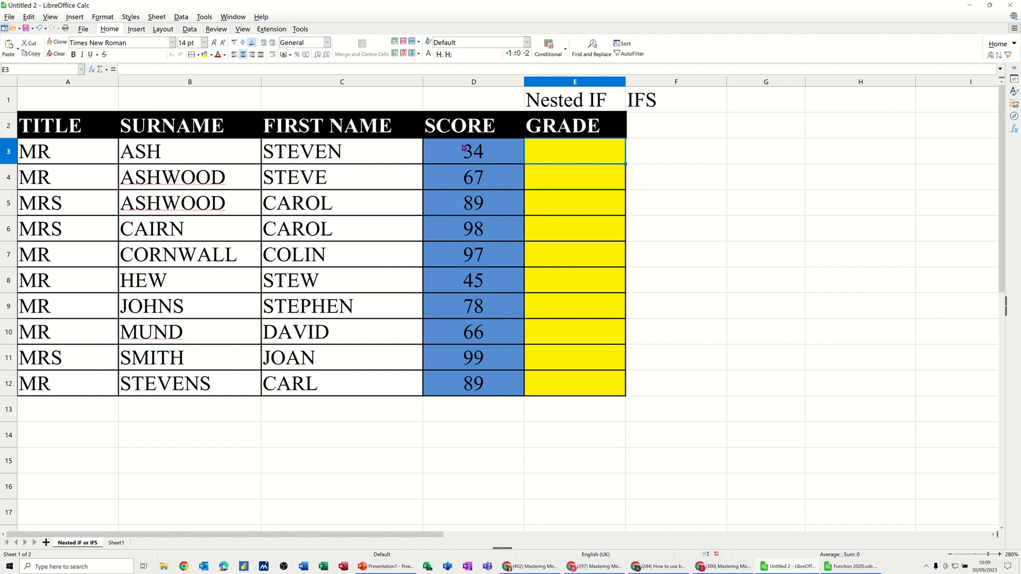
mouse_move(554, 154)
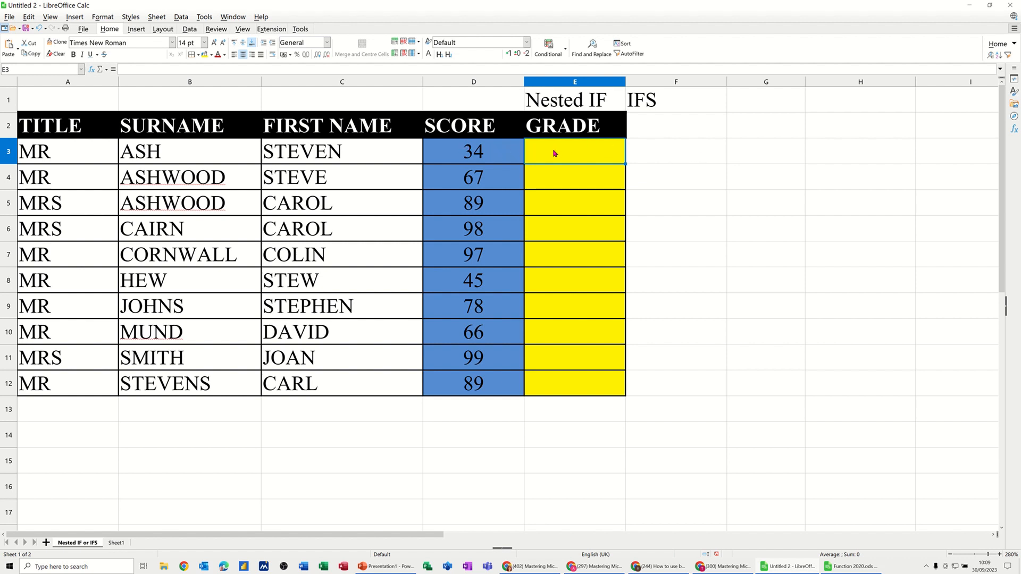
mouse_move(485, 154)
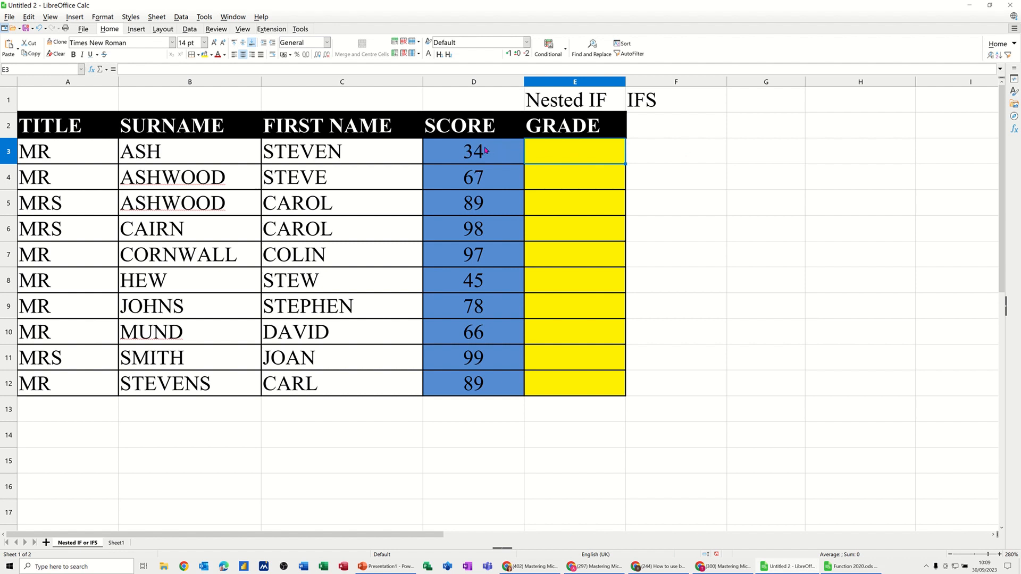
mouse_move(486, 168)
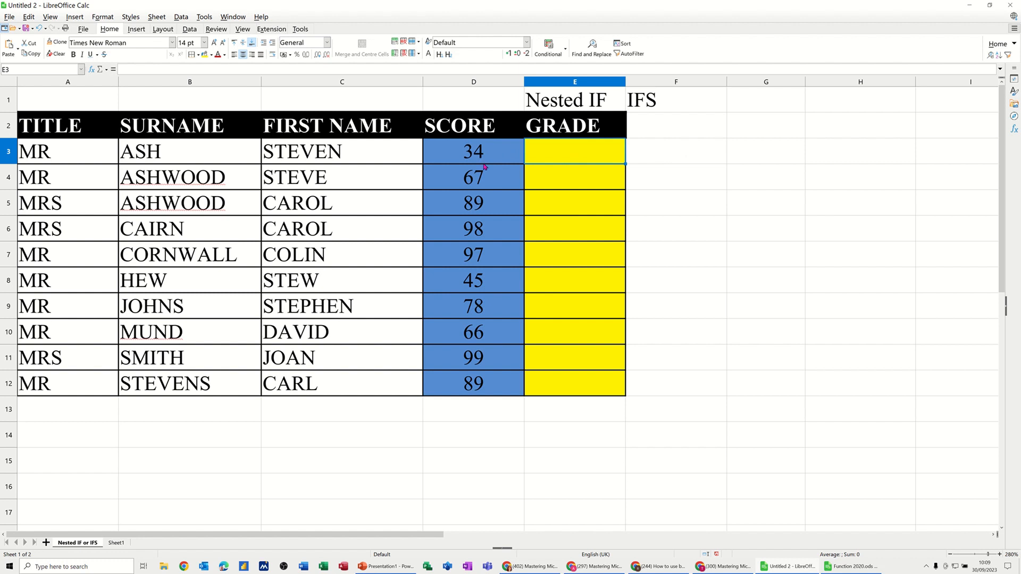
mouse_move(551, 154)
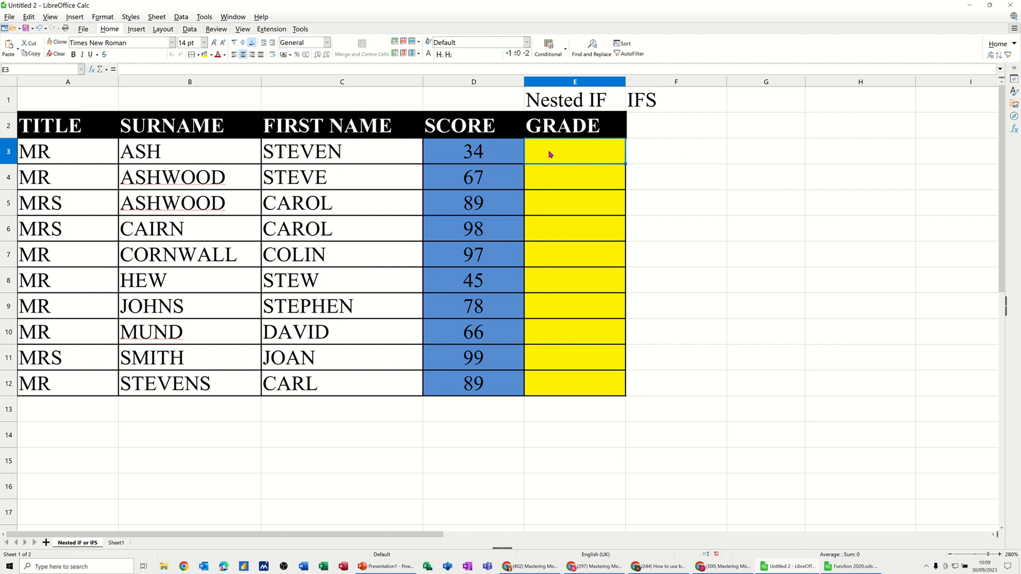
type("=i")
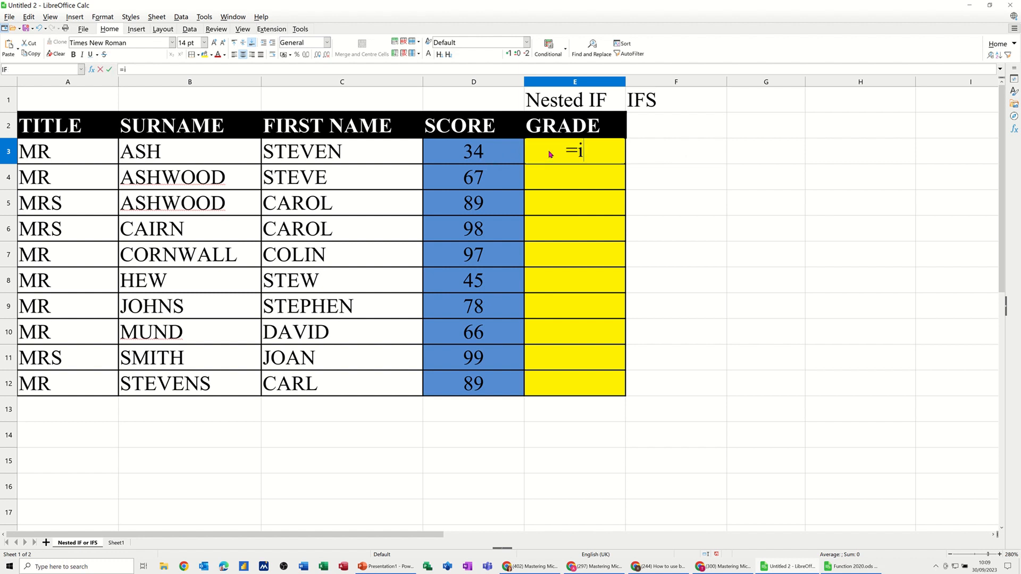
type("f(")
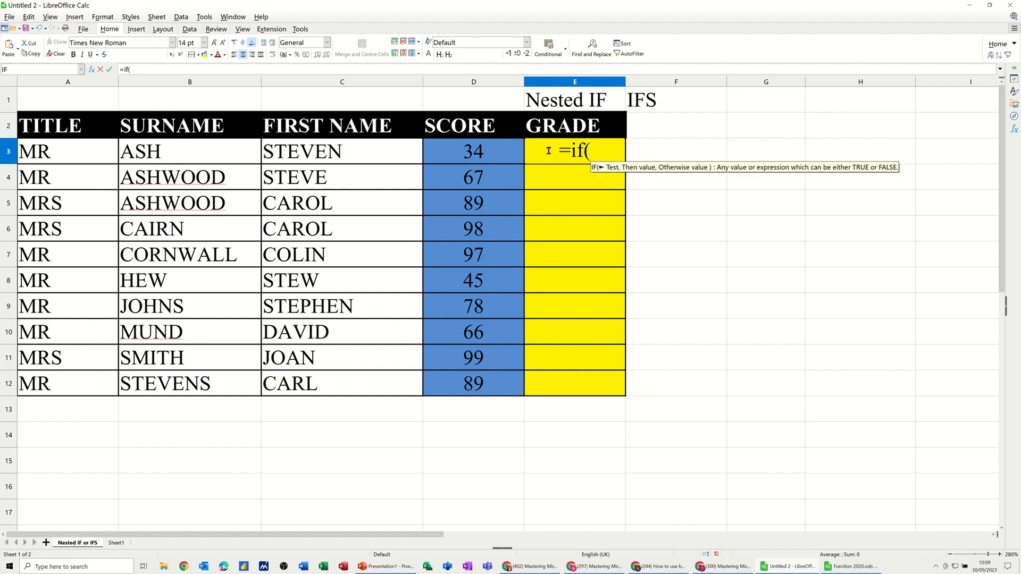
left_click(473, 151)
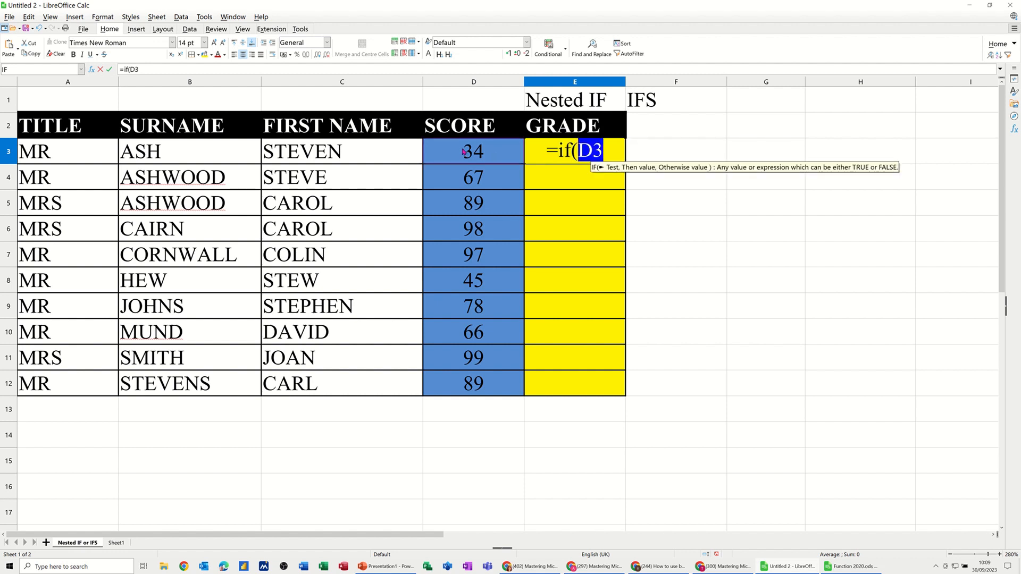
type(">")
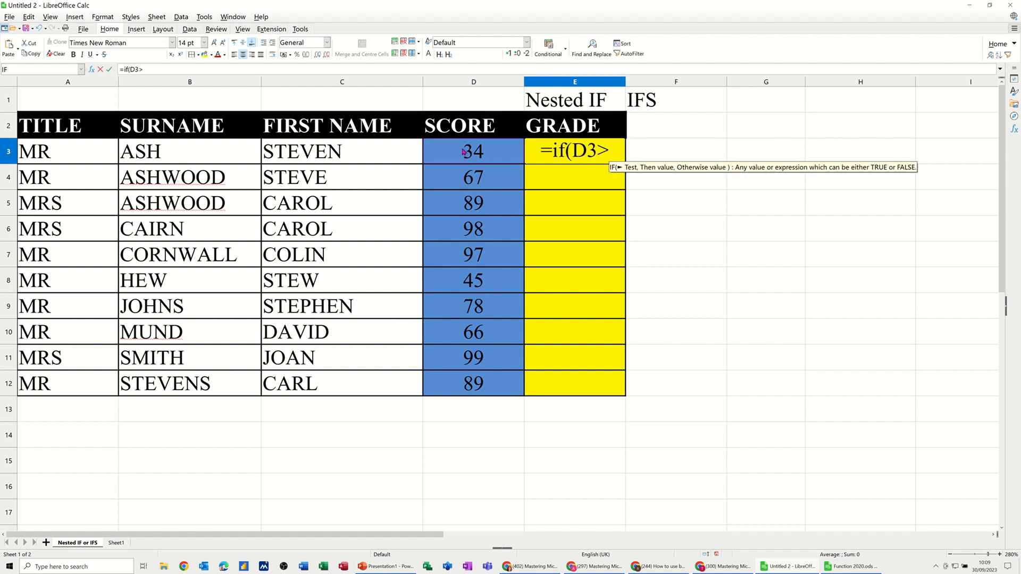
type(">90,")
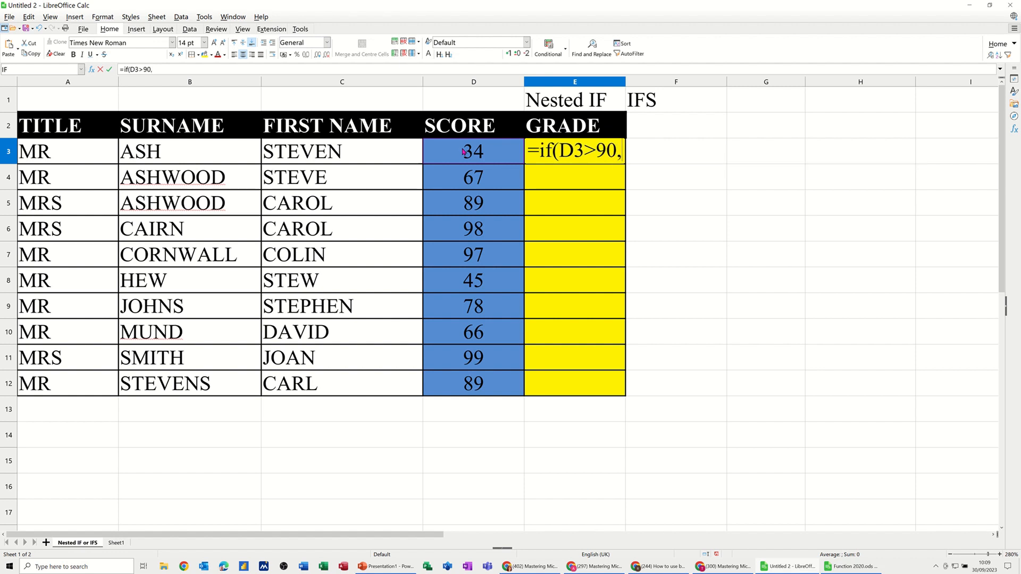
type("\"A")
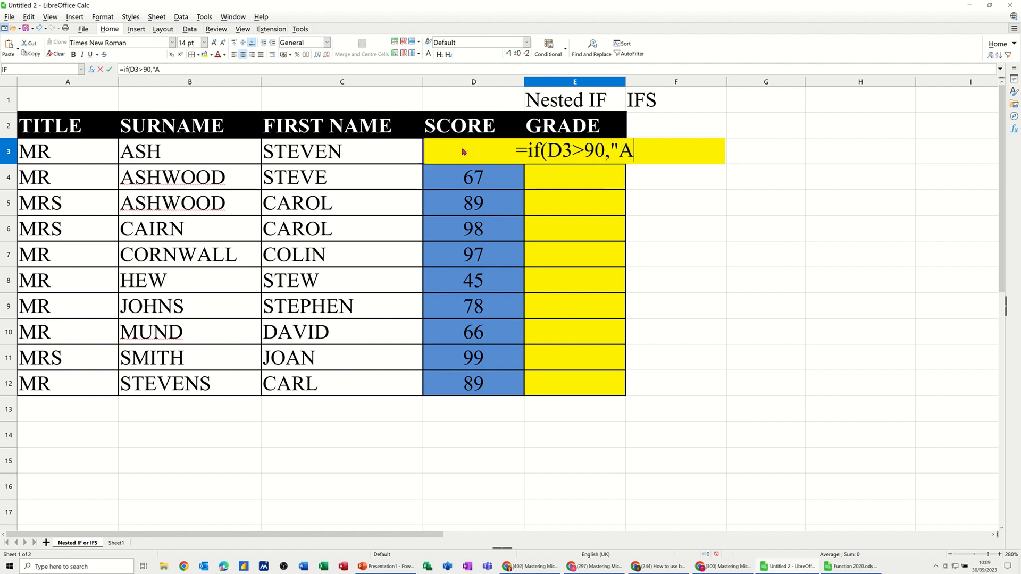
type("\"")
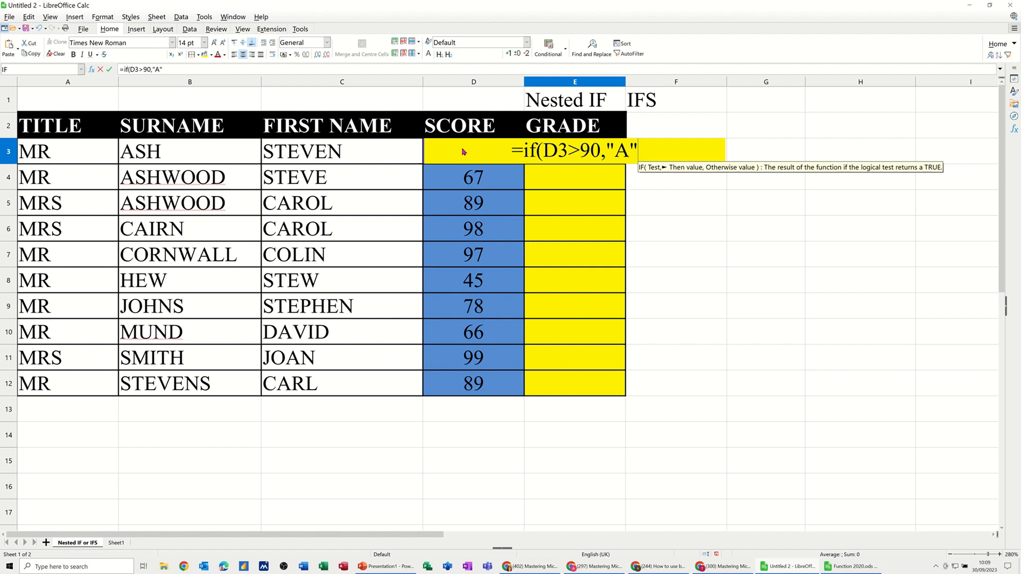
type(",if(")
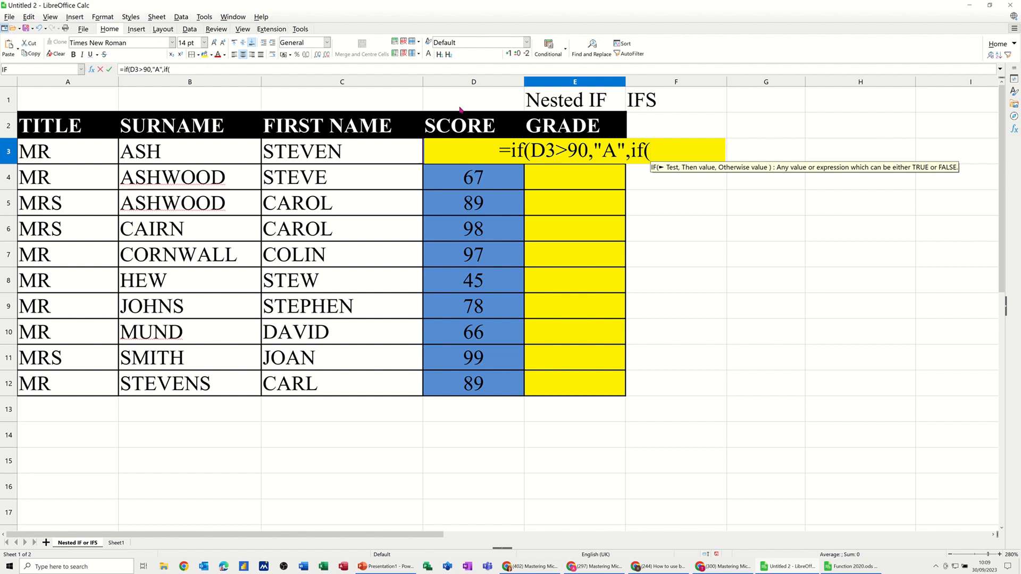
mouse_move(438, 124)
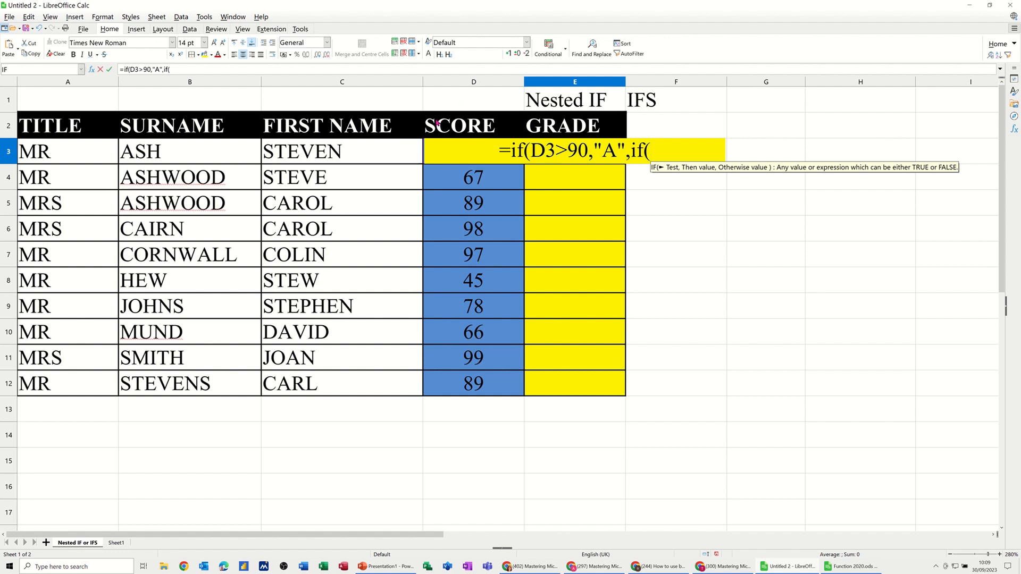
- Extend the E3 formula with D3>75,"B", so scores above 75 return B
type("D3")
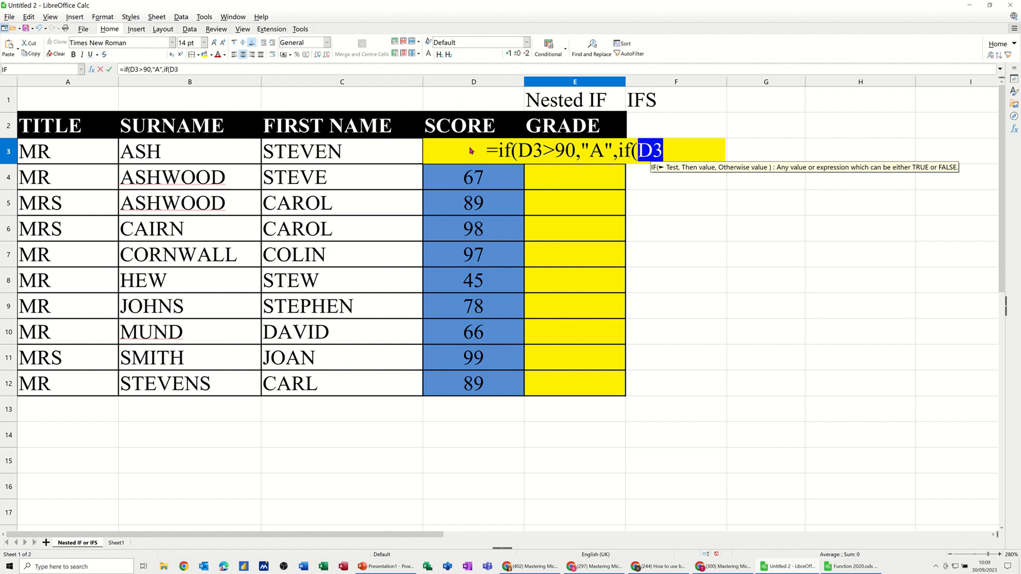
type(">")
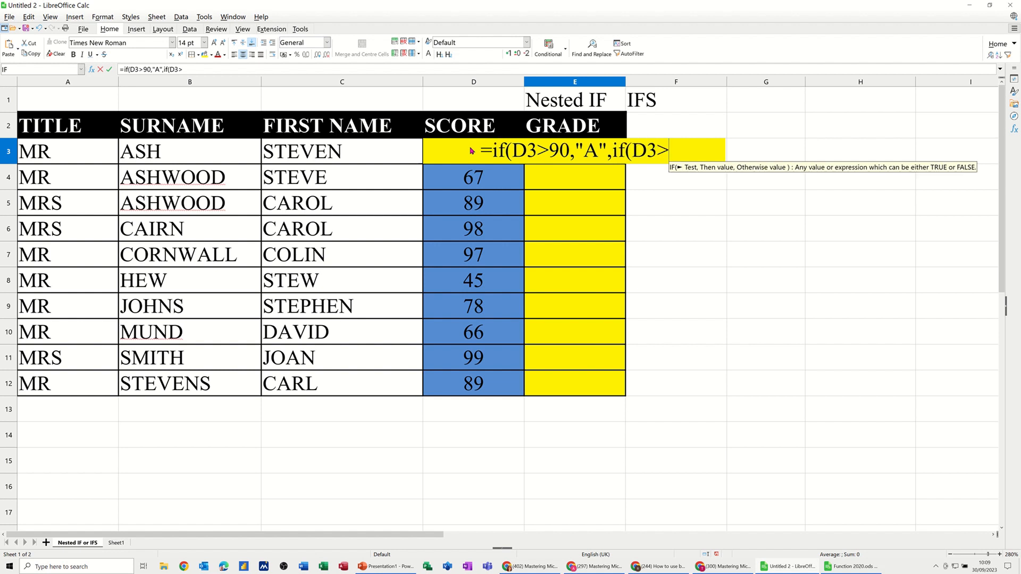
type("75")
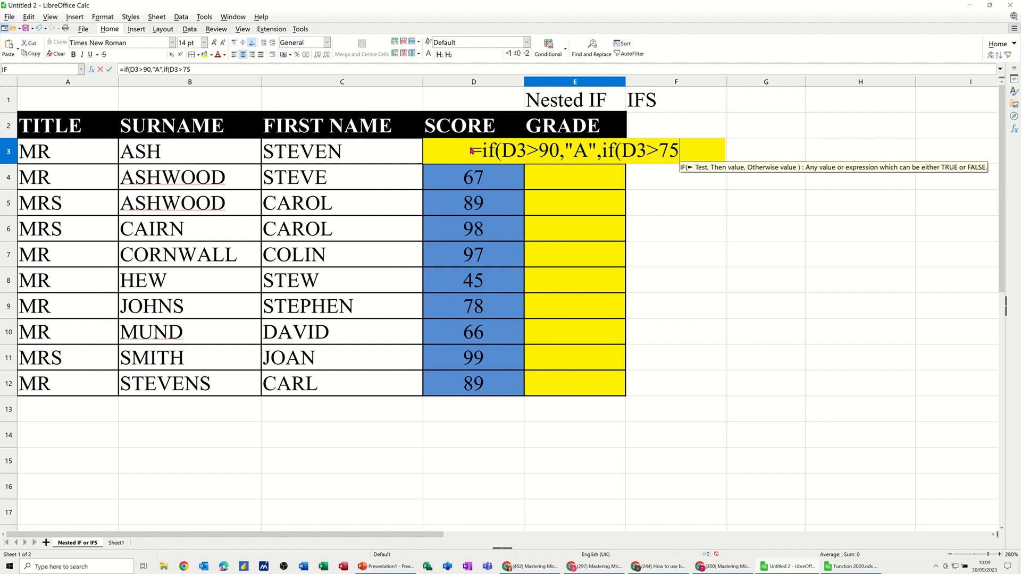
type(",")
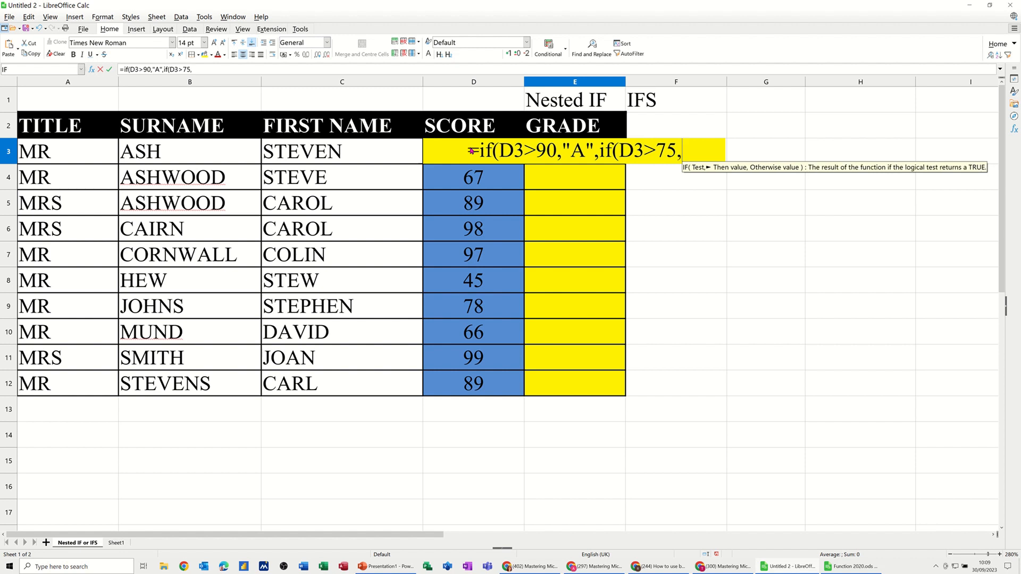
type("\"B")
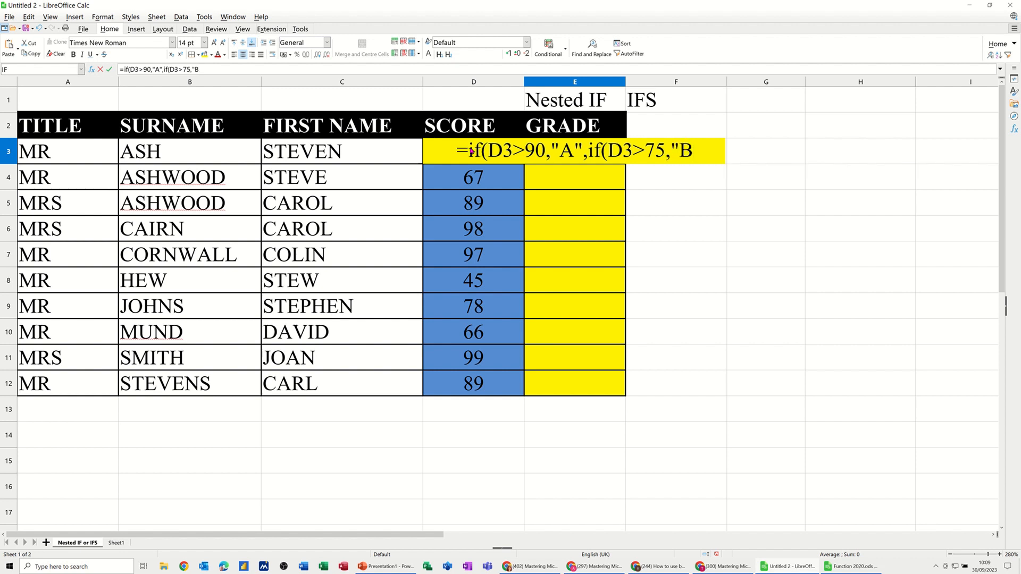
type("\"")
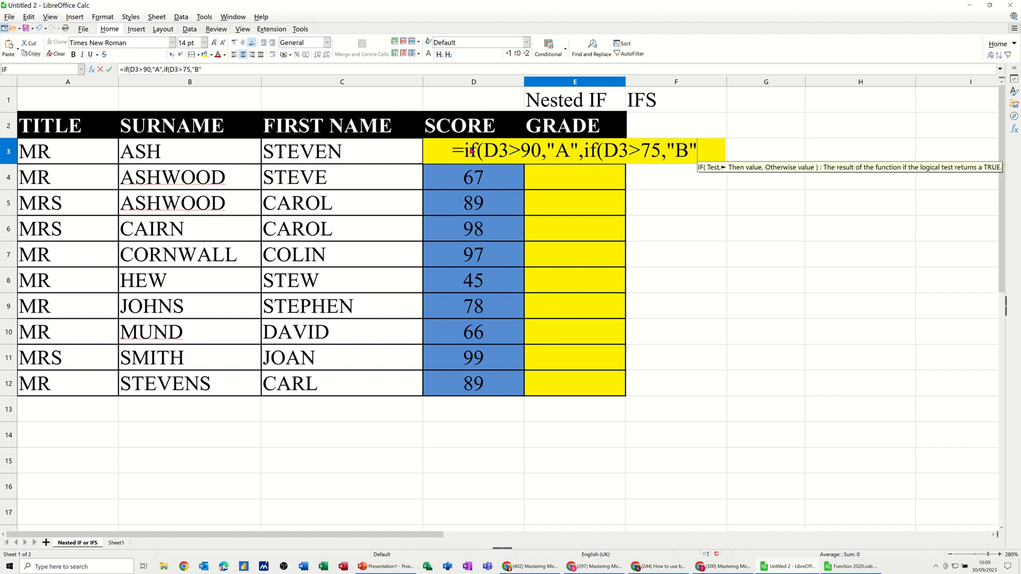
type(",")
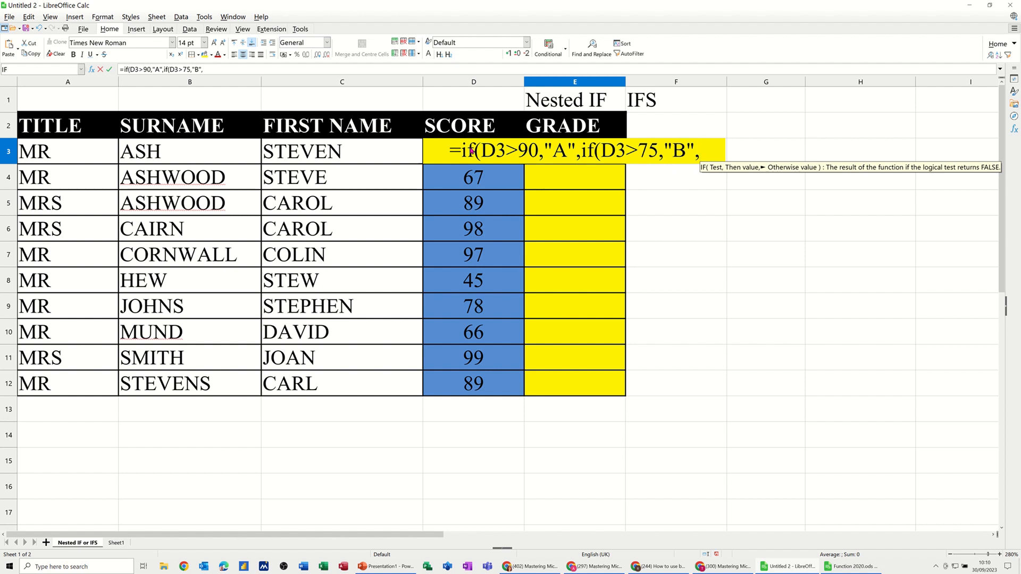
- Add a third nested IF so D3>50 returns "C", leaving the formula open for the fallback
type("if(")
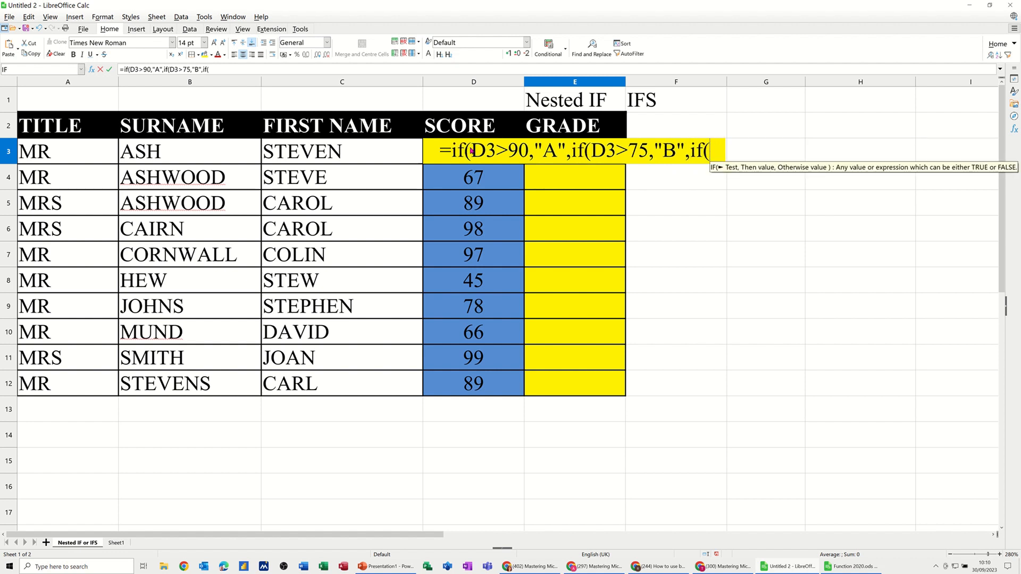
type("D3")
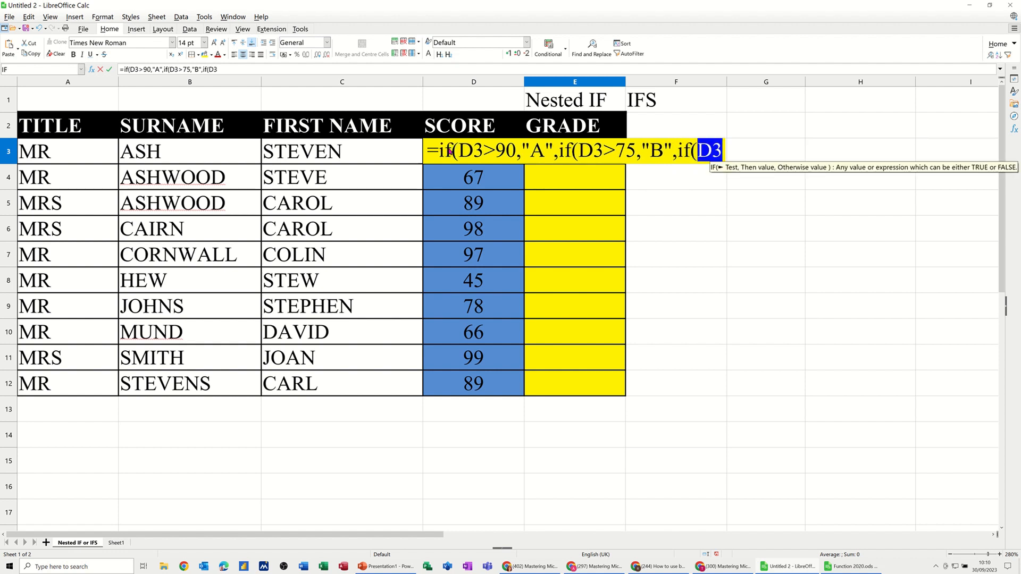
type(">5")
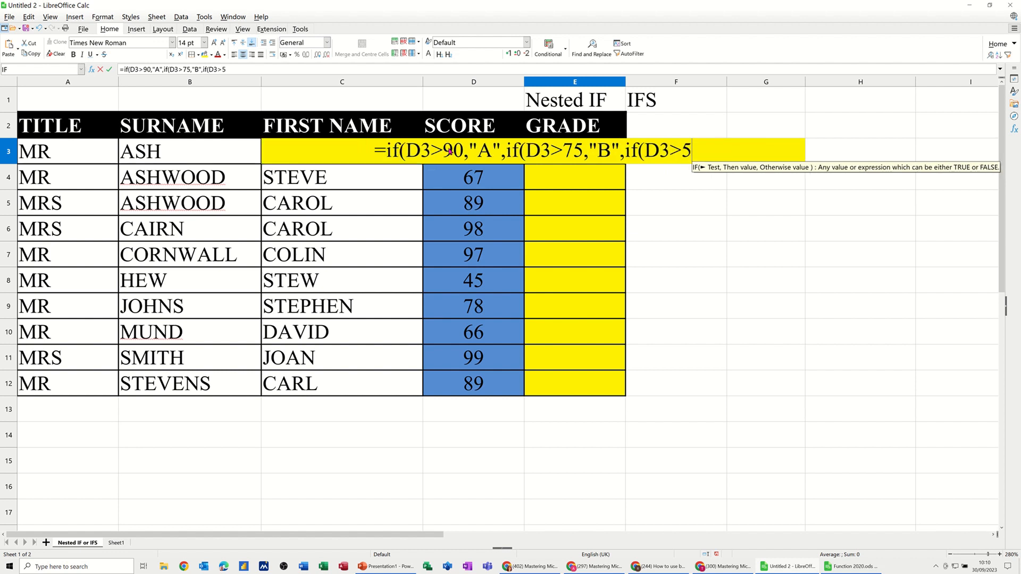
type("0")
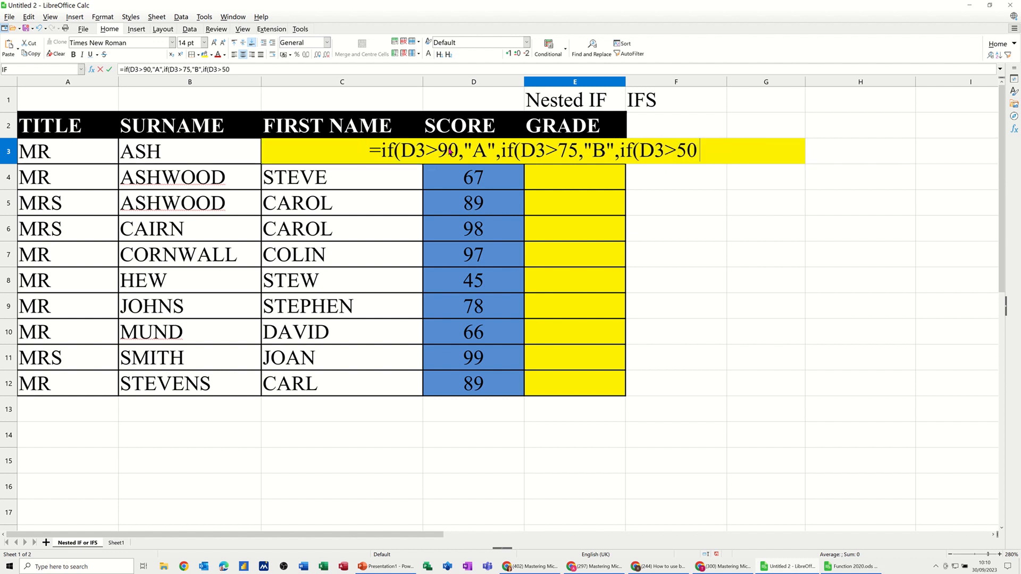
type(",\"C")
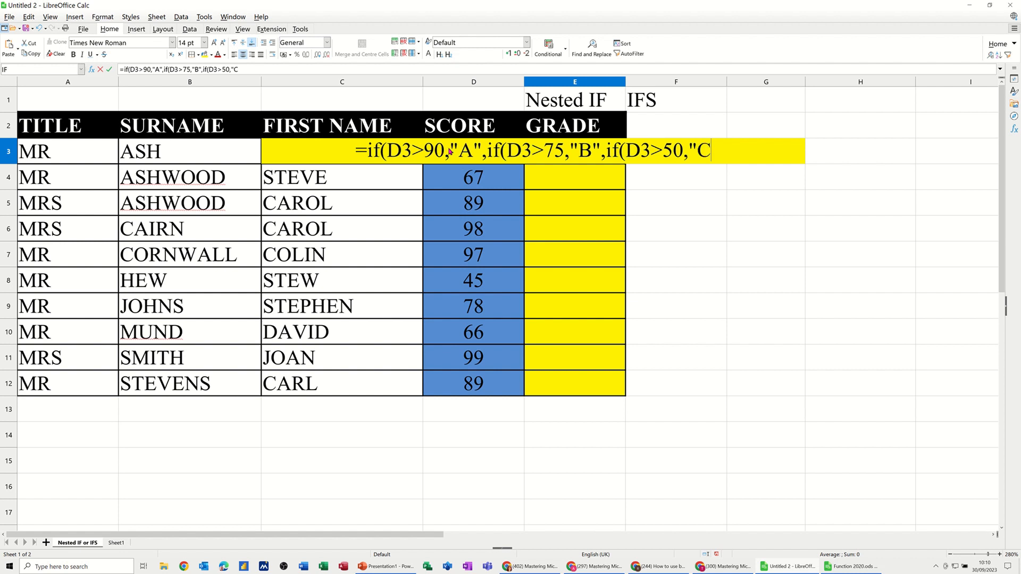
type(",")
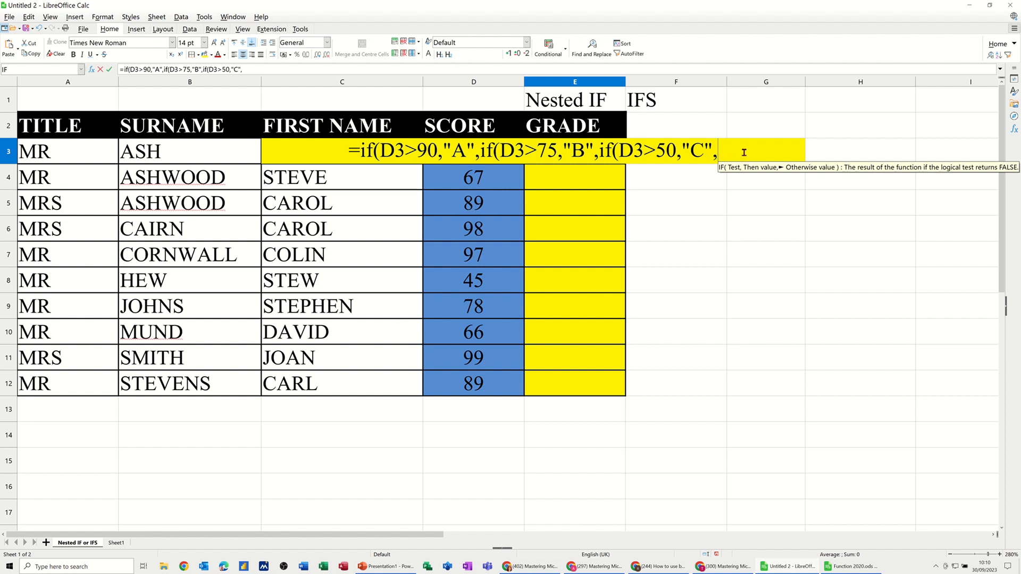
- Finish the E3 formula with "Fail" as the fallback and close all three brackets
type("\"Fa")
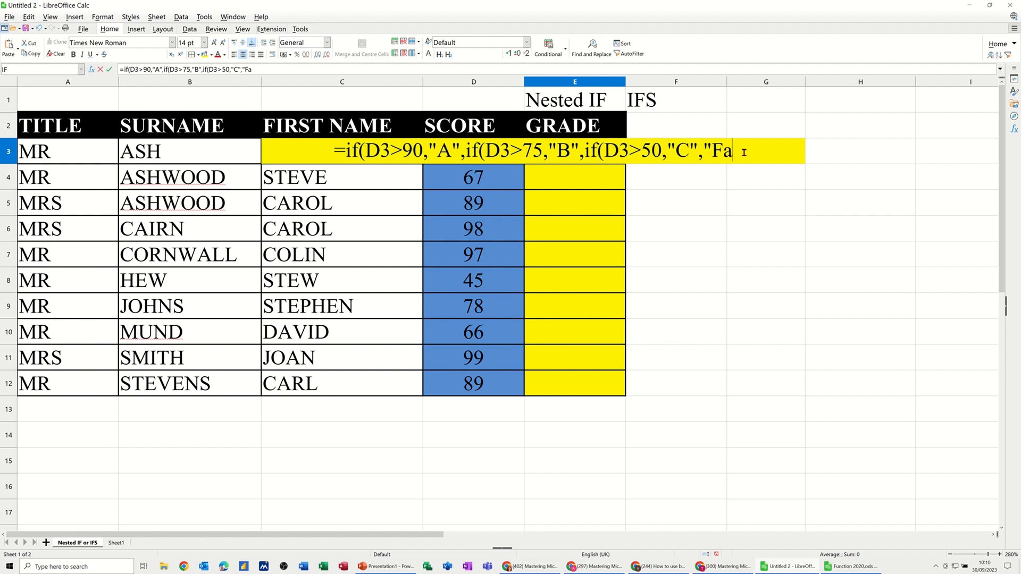
type("il\"")
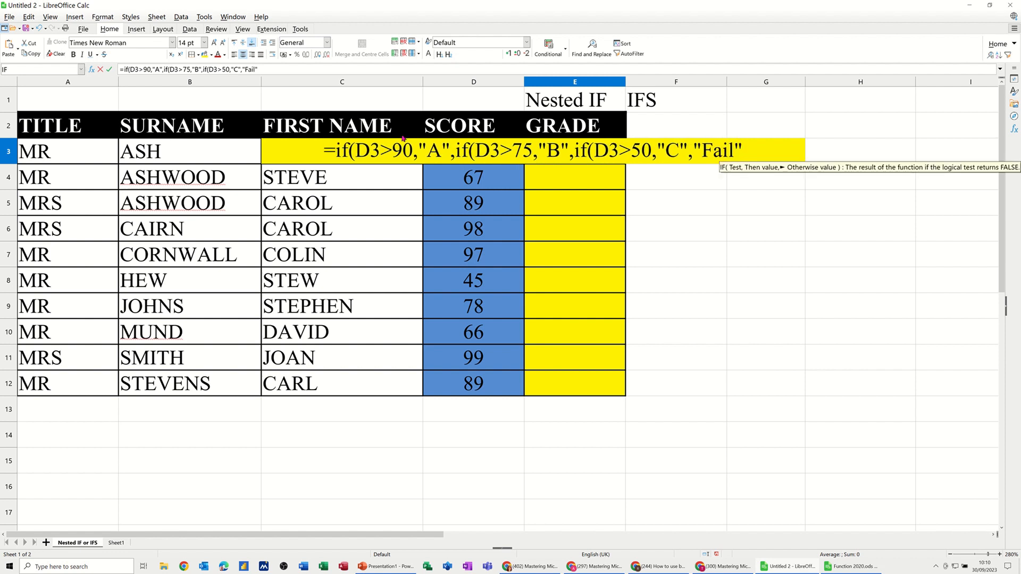
mouse_move(656, 215)
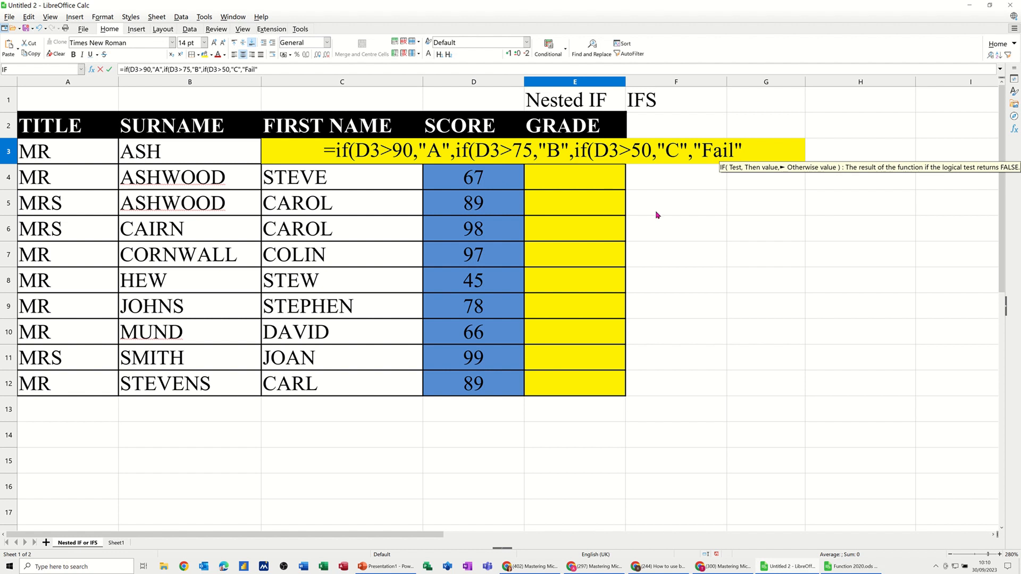
type(")))")
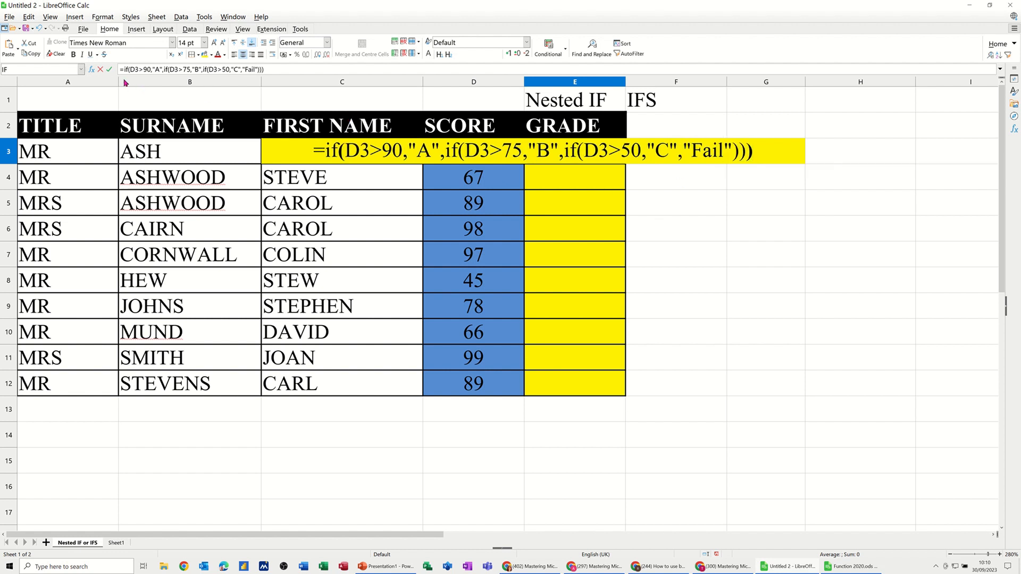
- Enter the nested IF formula so E3 shows the grade
key("Return")
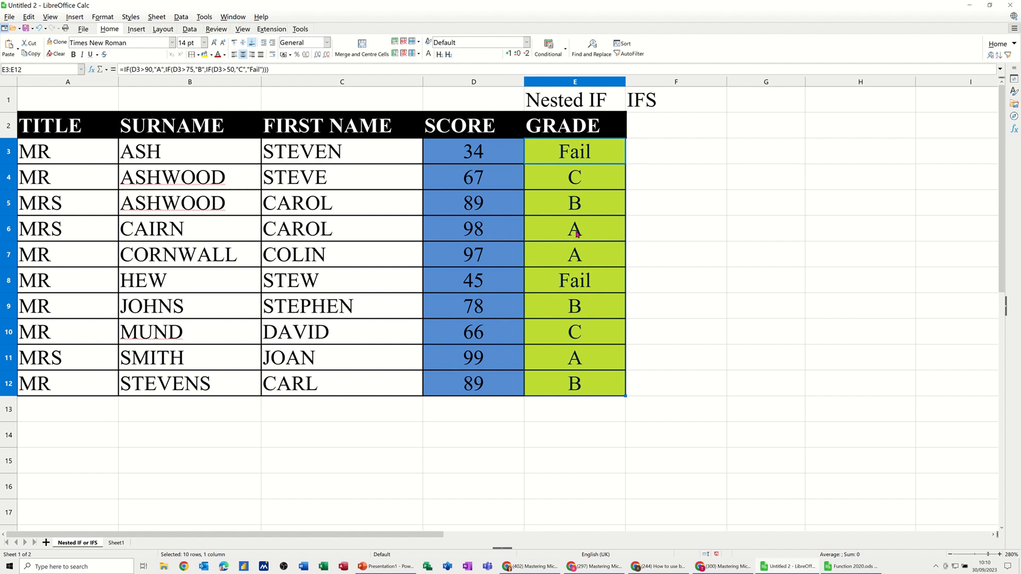
mouse_move(564, 169)
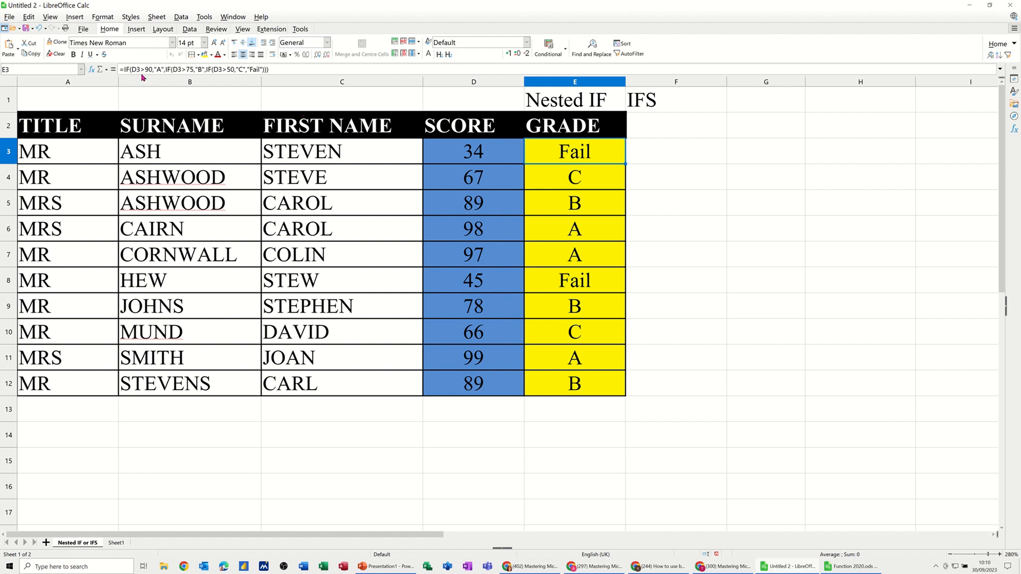
mouse_move(246, 69)
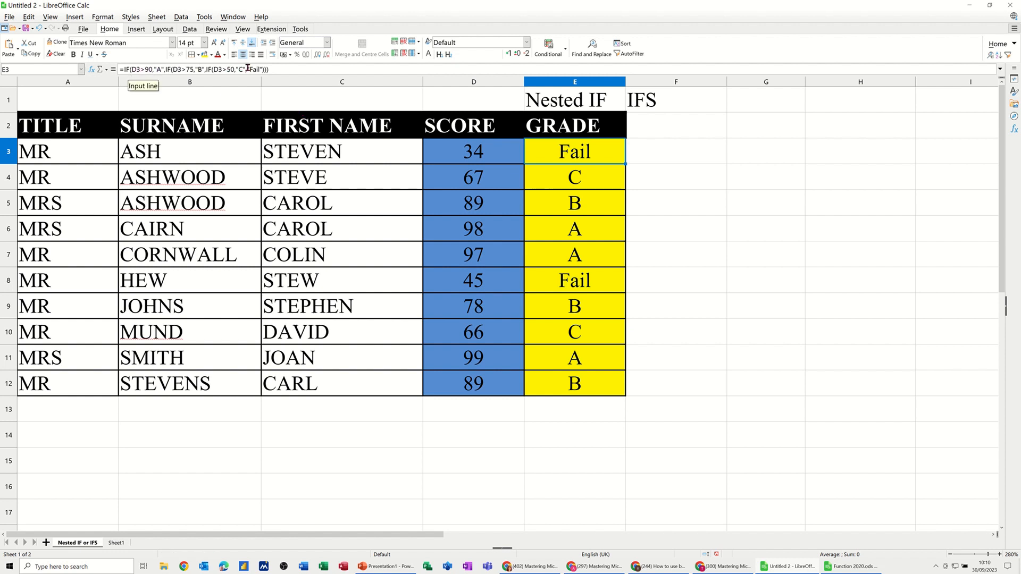
mouse_move(277, 69)
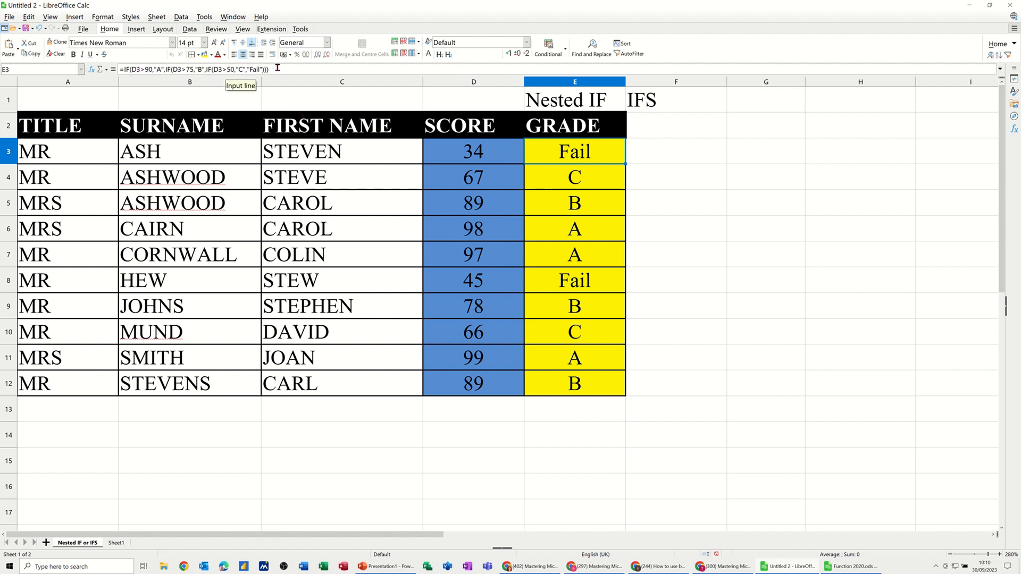
mouse_move(361, 77)
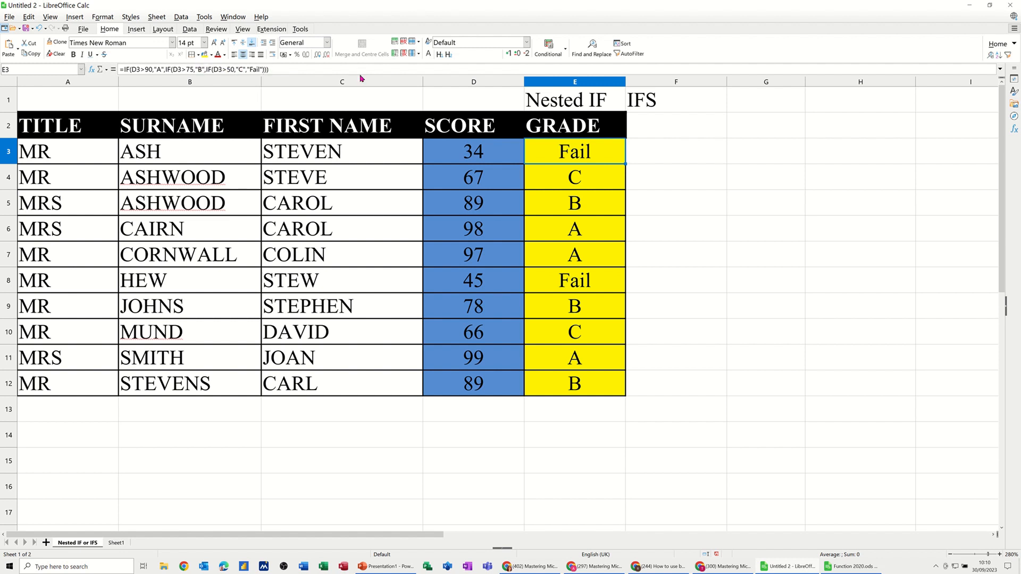
mouse_move(650, 151)
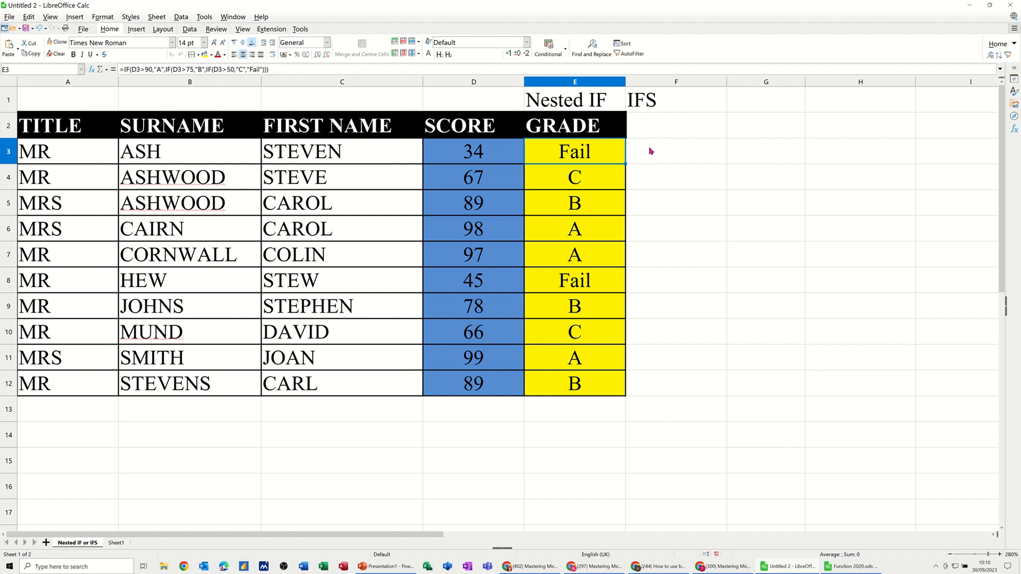
- Start F3 with =ifs(D3>90,"a",D3>75,"b", grading scores above 90 and 75
left_click(675, 151)
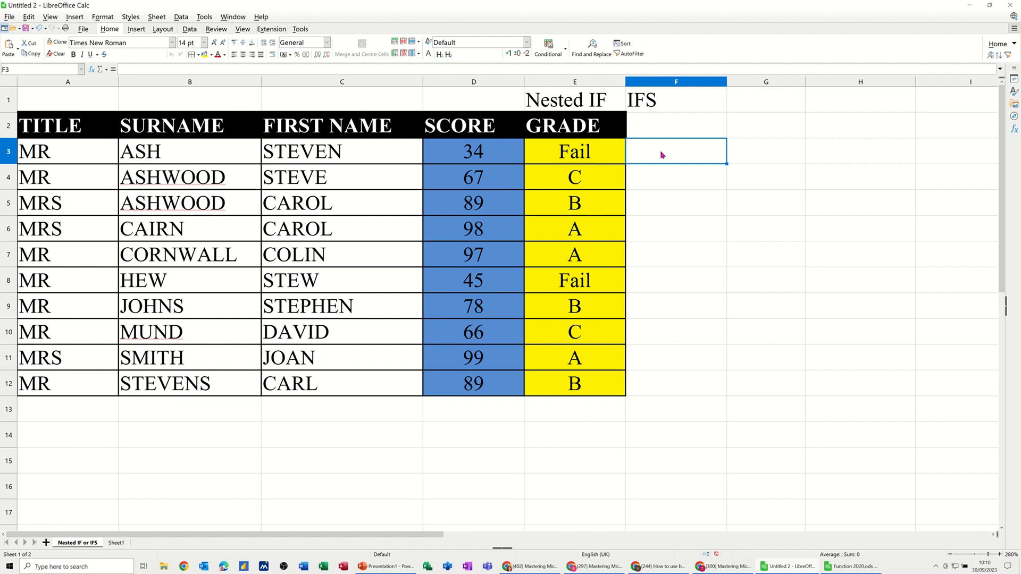
type("=")
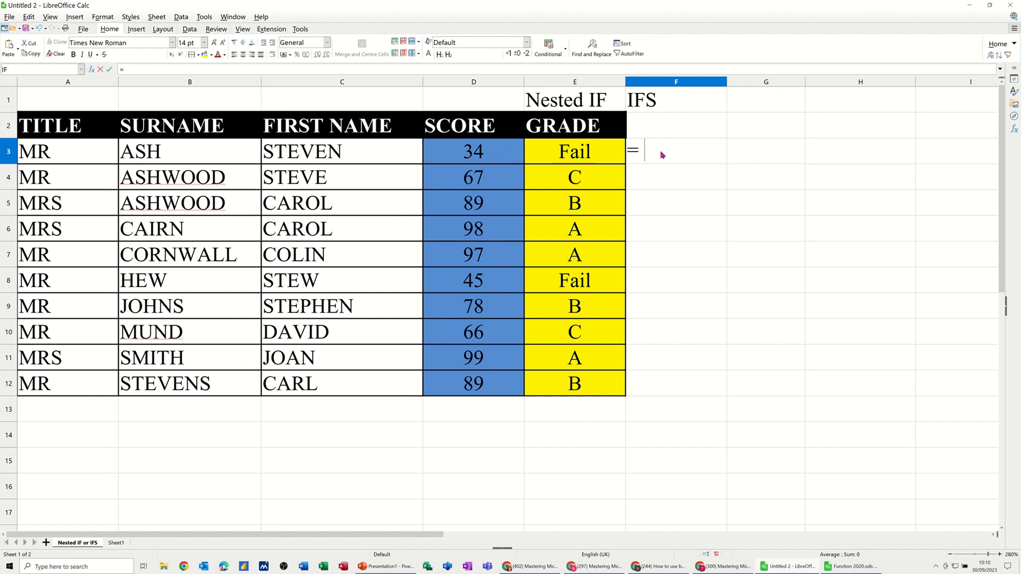
type("ifs(")
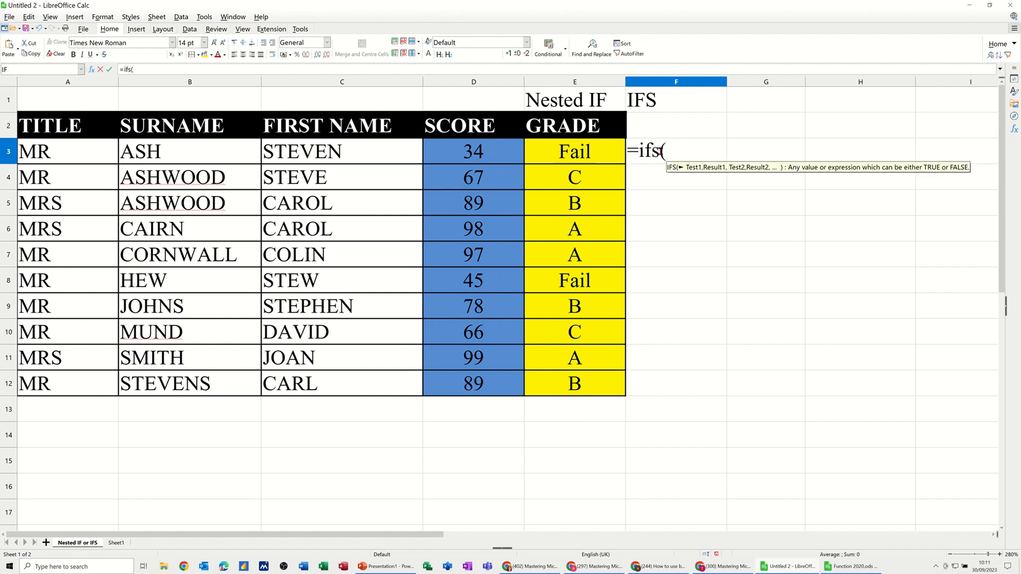
left_click(473, 151)
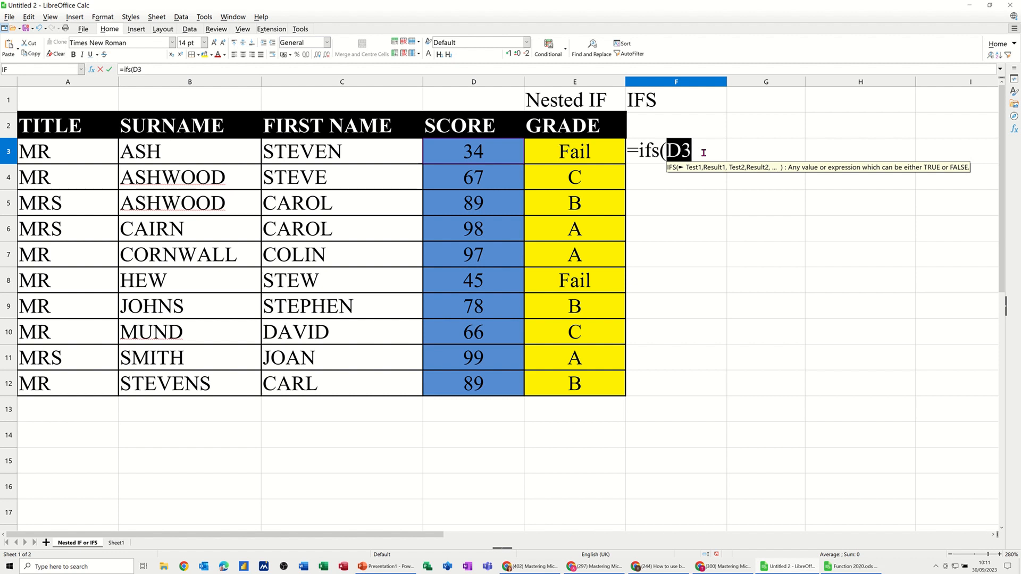
type(">")
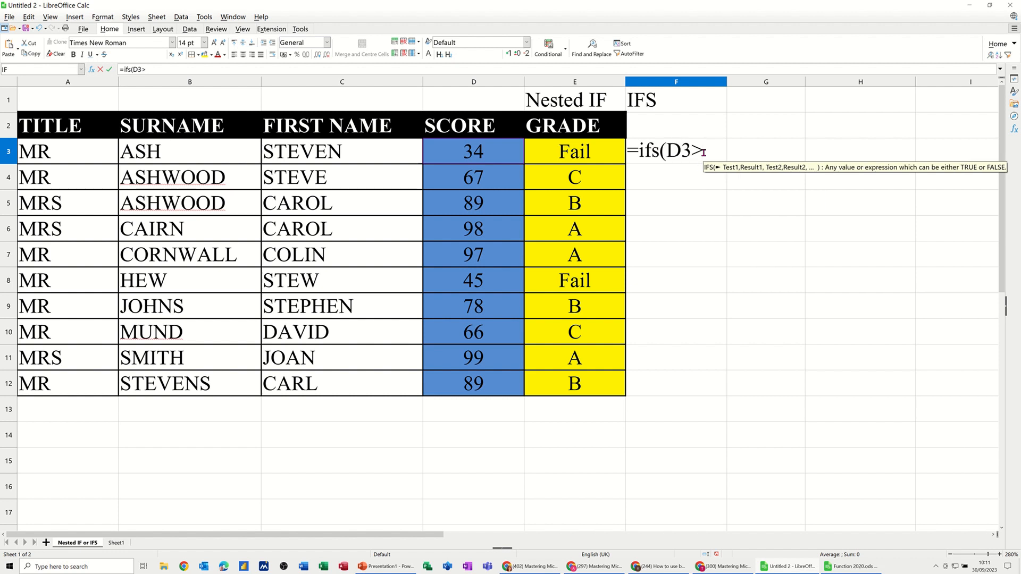
type("90")
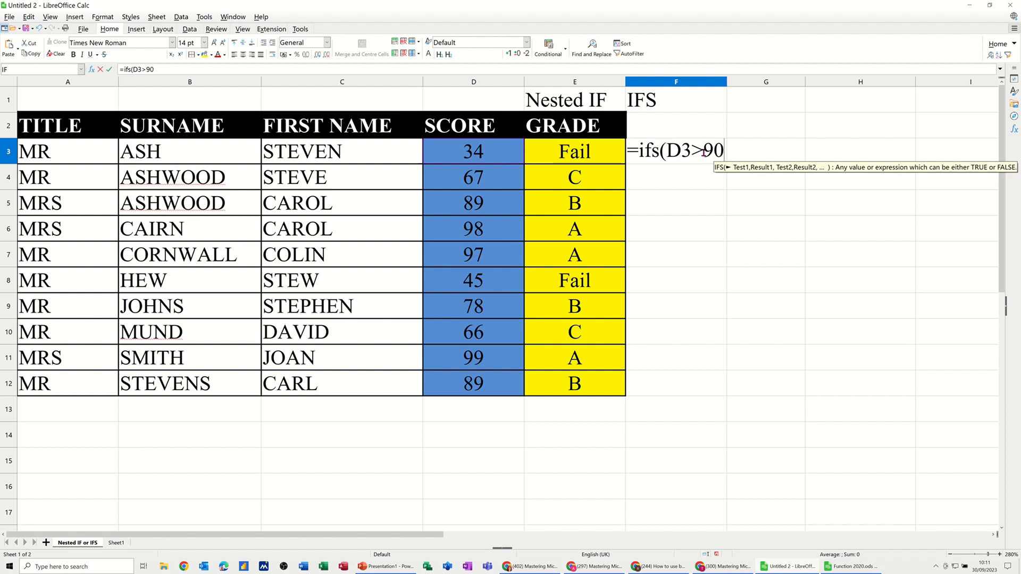
type(",")
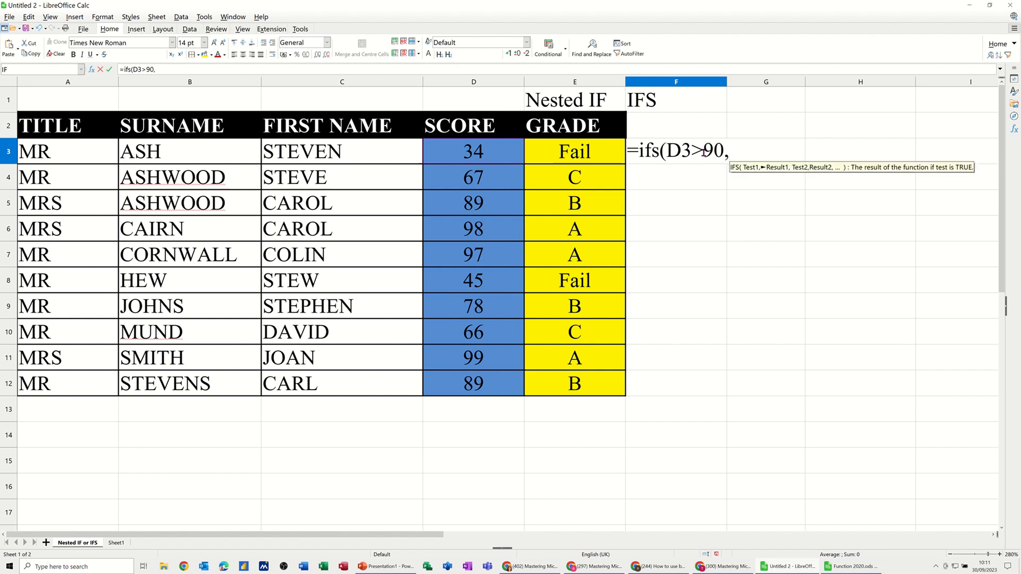
type("\"a\"")
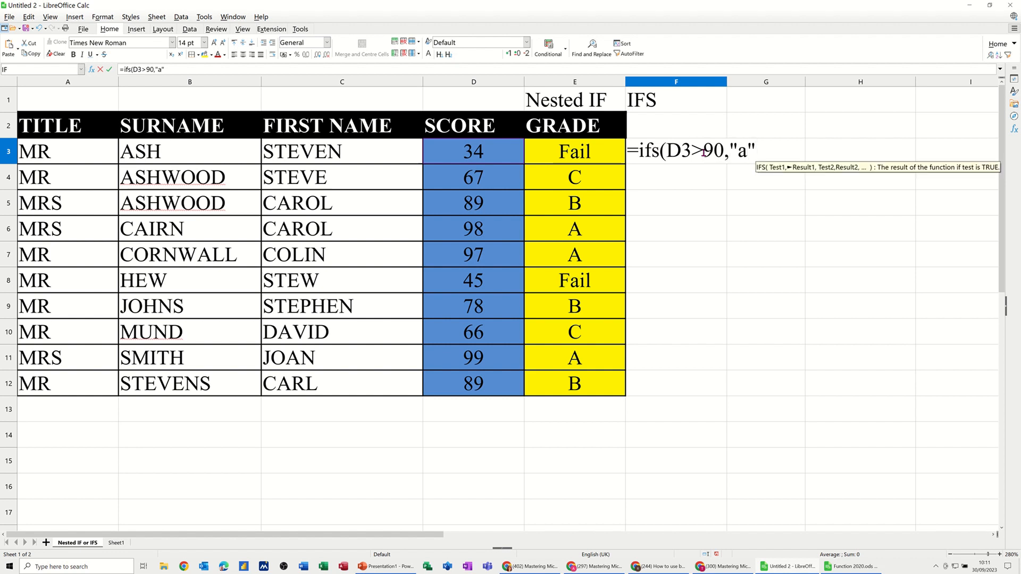
type(",")
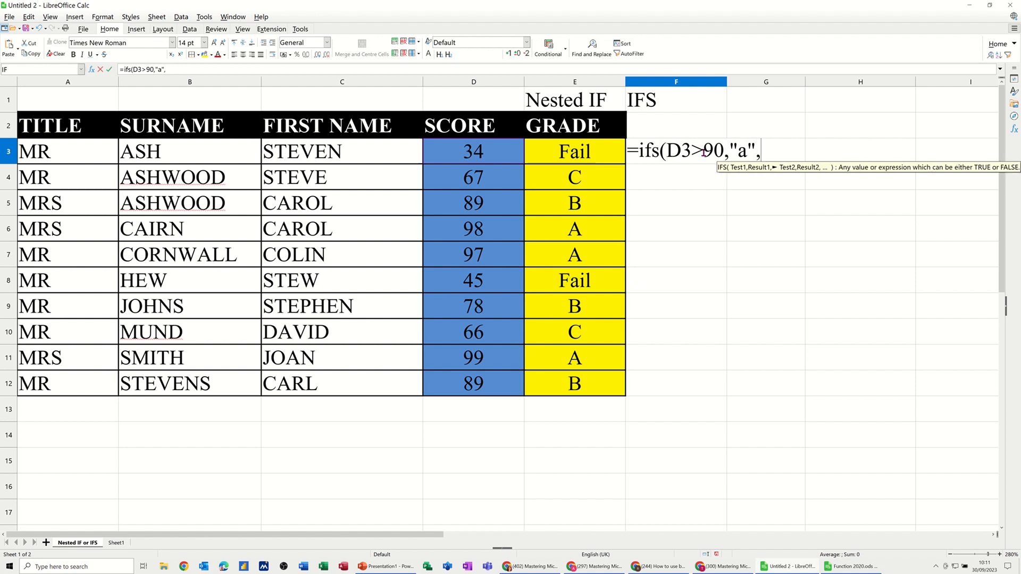
mouse_move(604, 182)
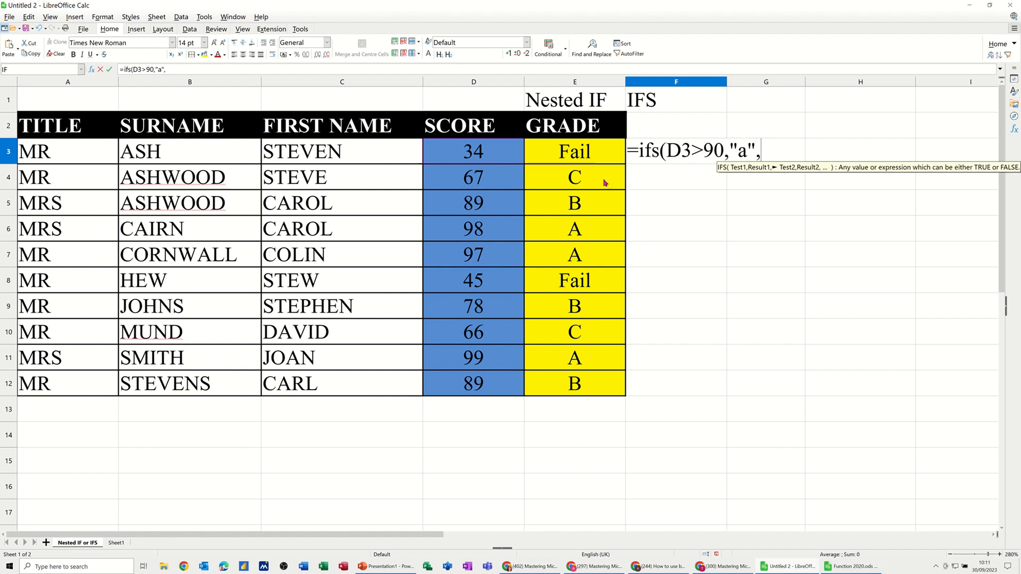
left_click(473, 151)
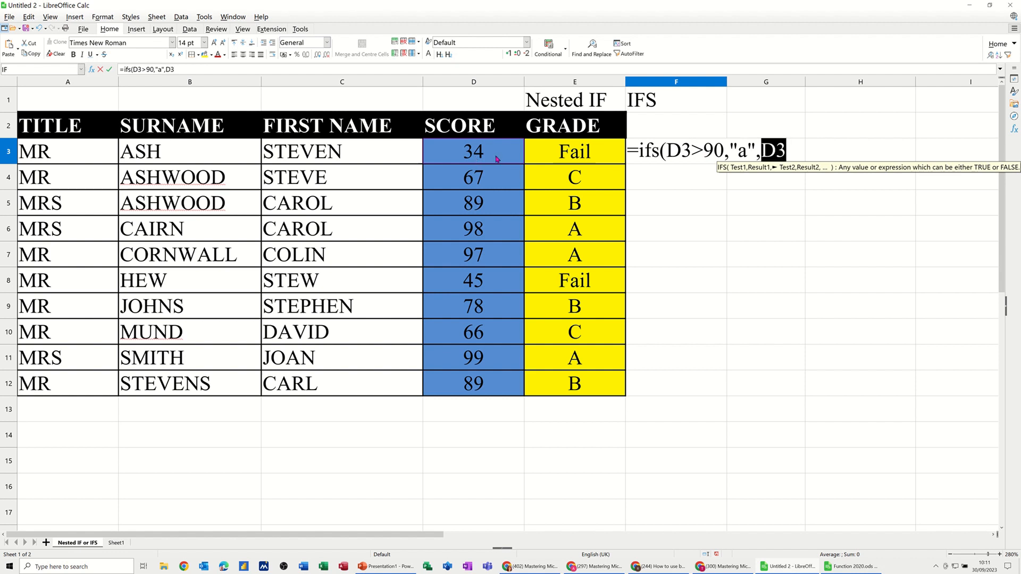
type(">")
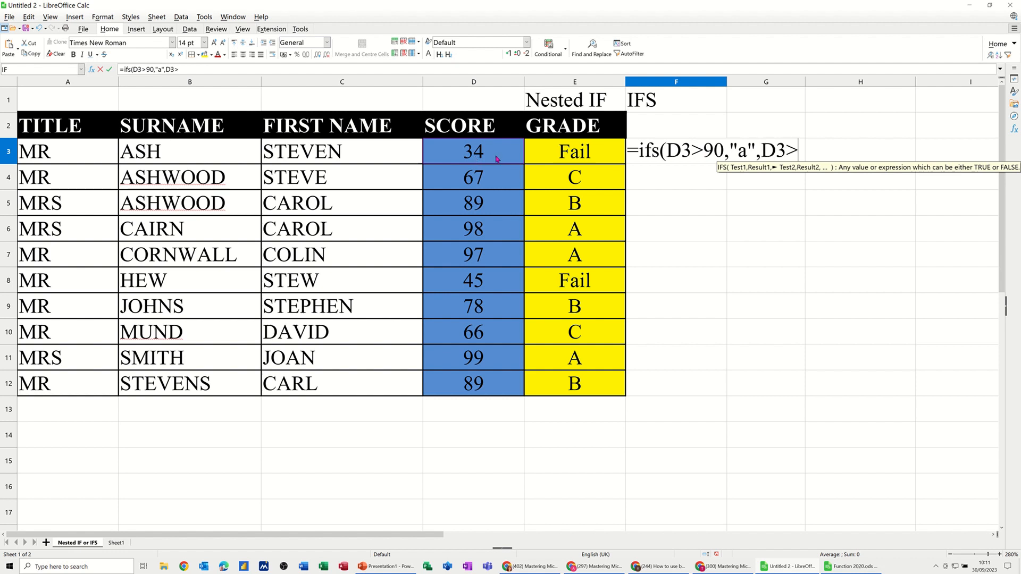
type("75,")
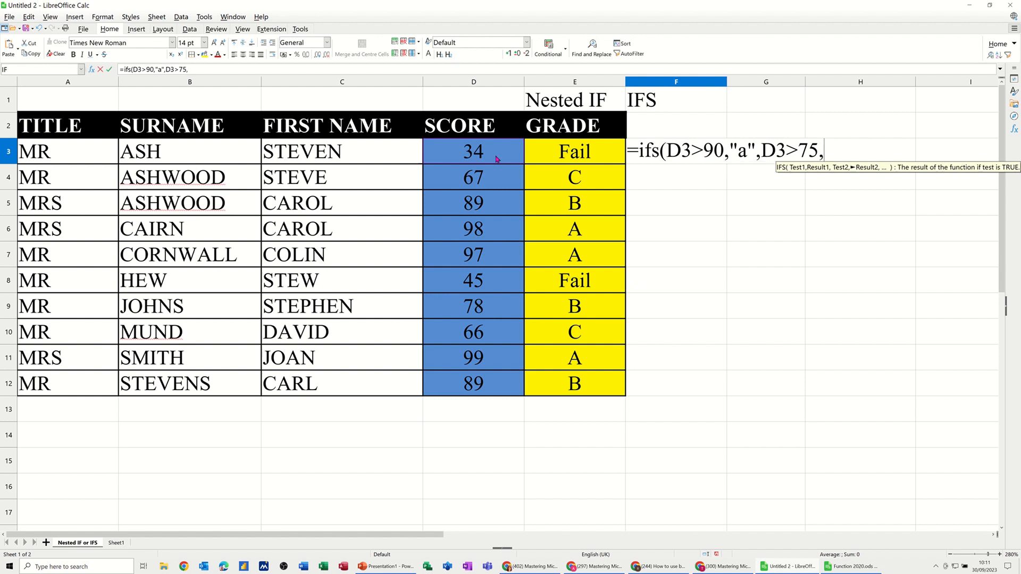
type("\"b\"")
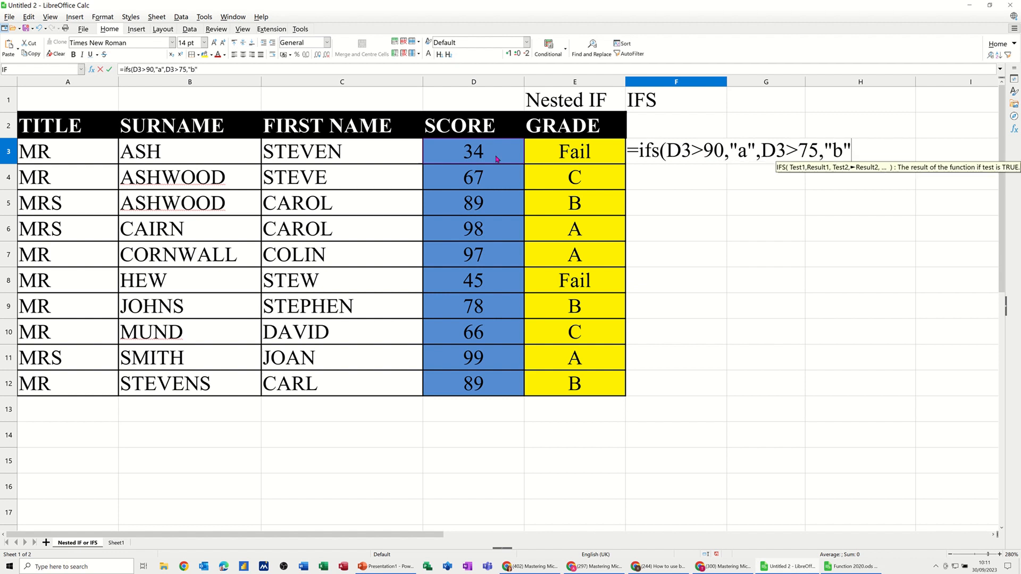
type(",")
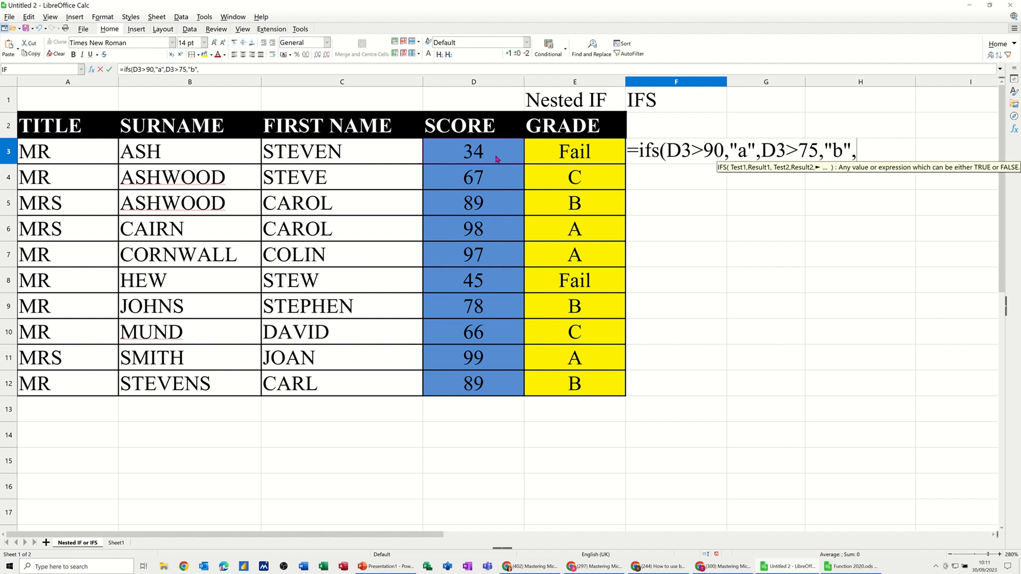
- Complete the IFS with D3>50,"C" and D3,"Fail", then fill it down F3:F12
type("D3")
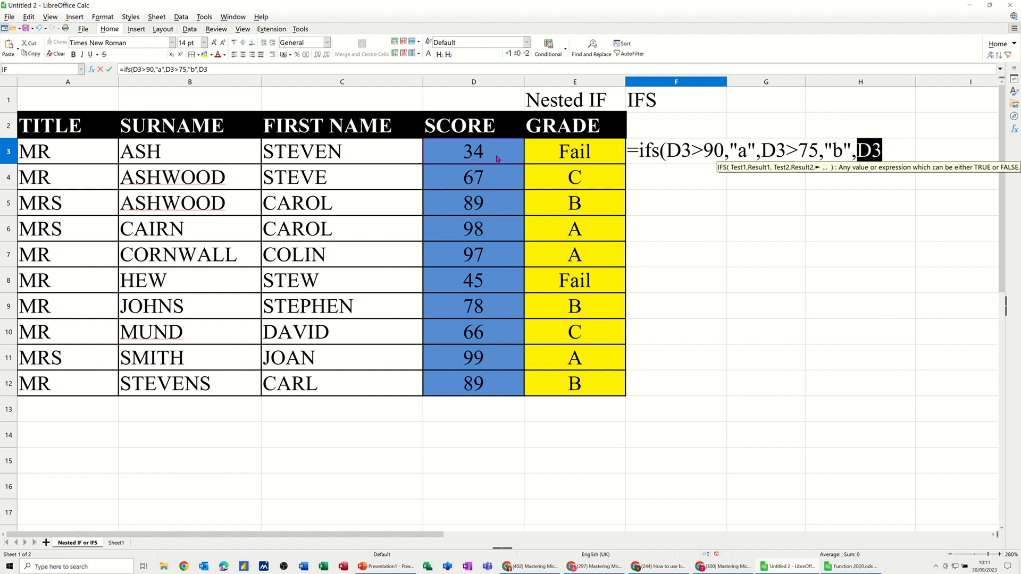
type(">50")
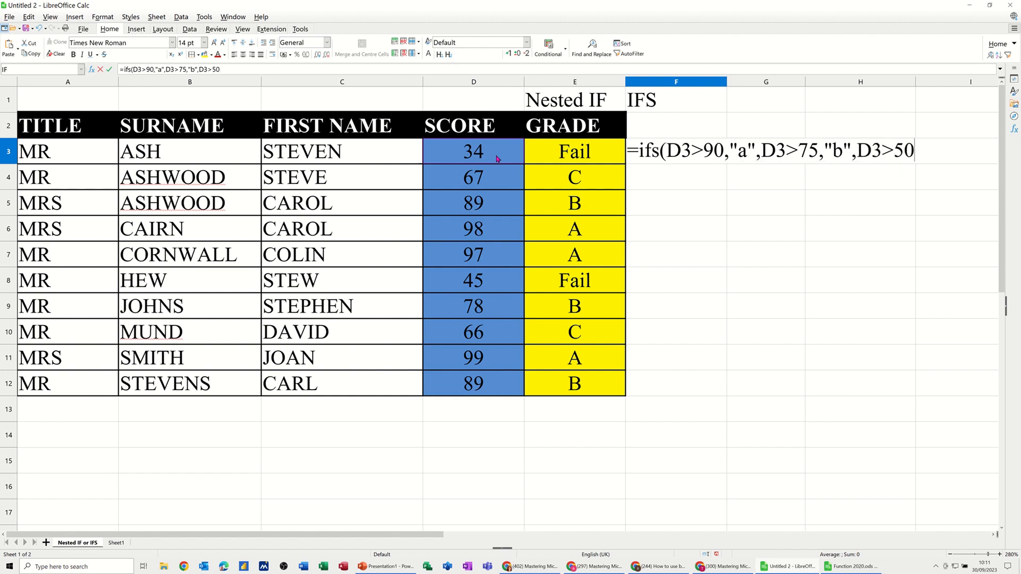
type(",")
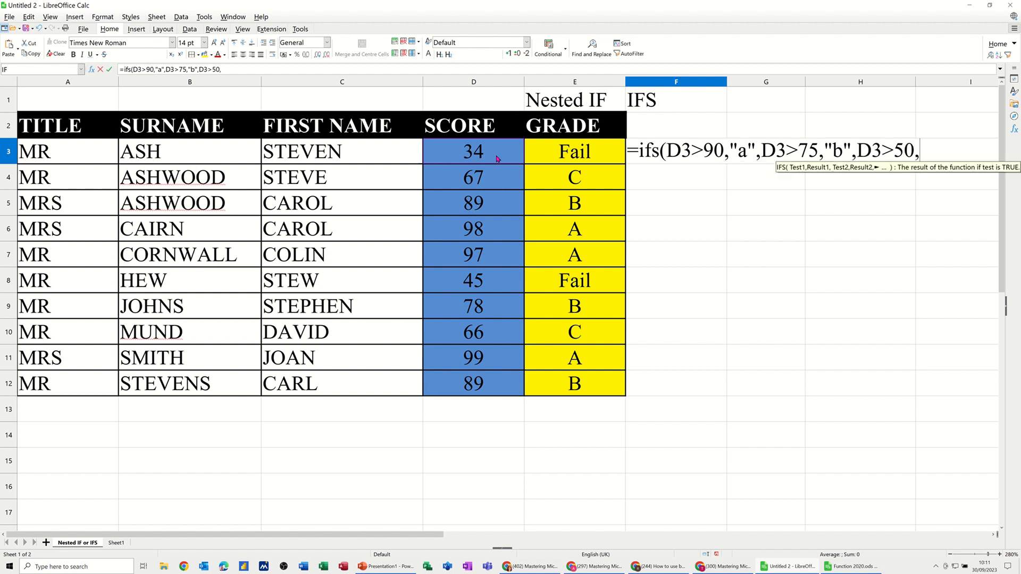
type("\"")
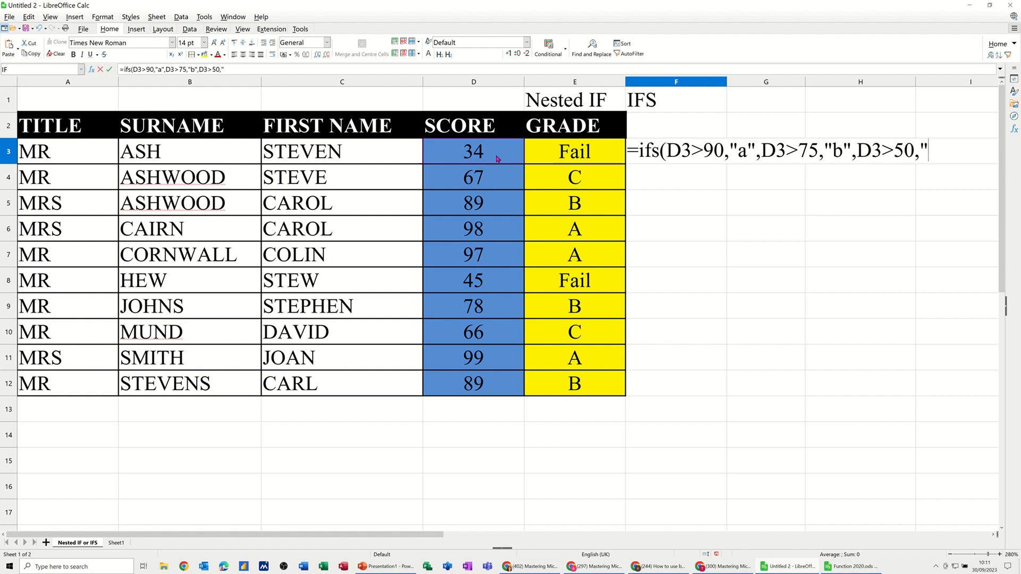
type("C")
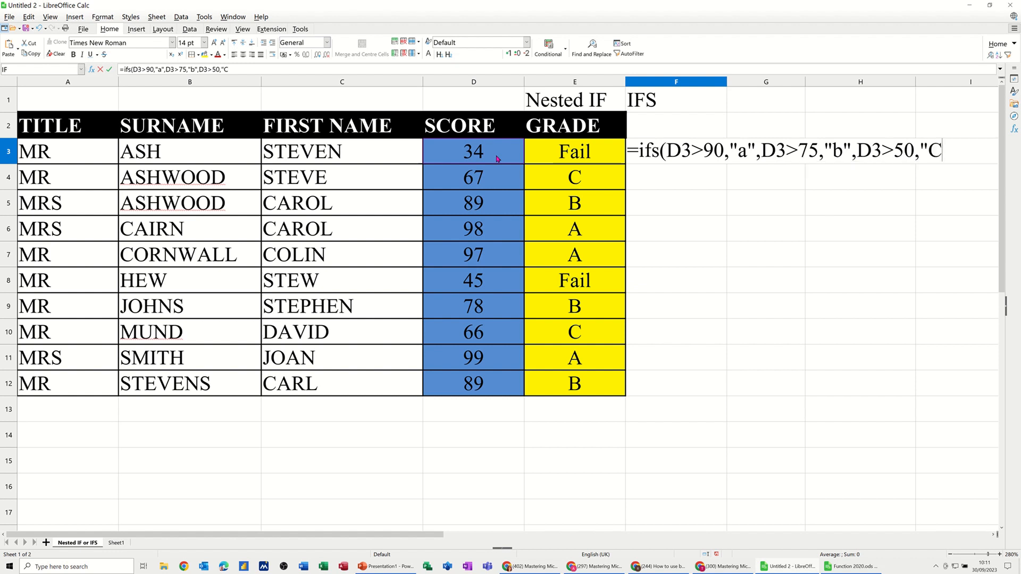
type("\"")
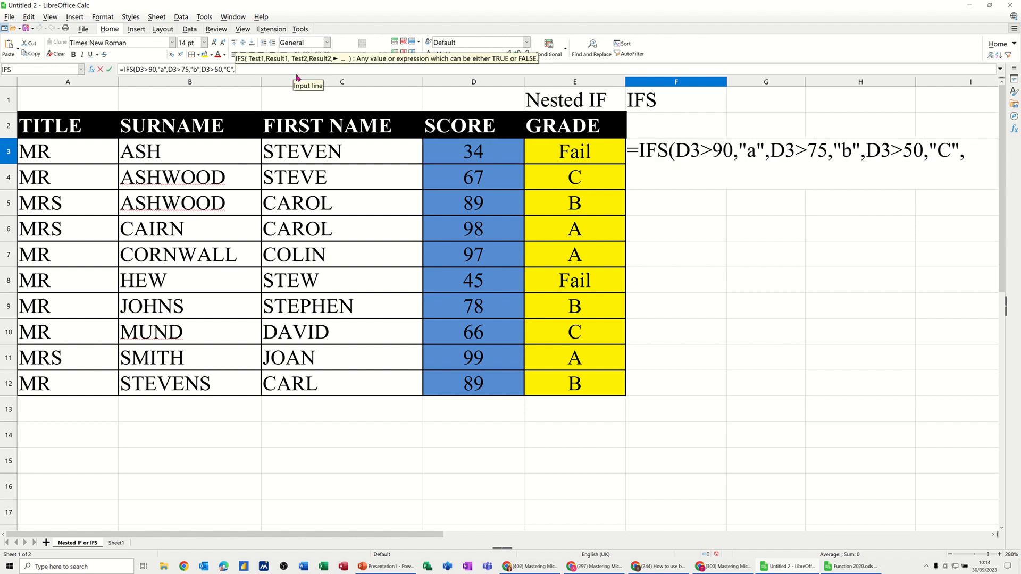
type(",D3")
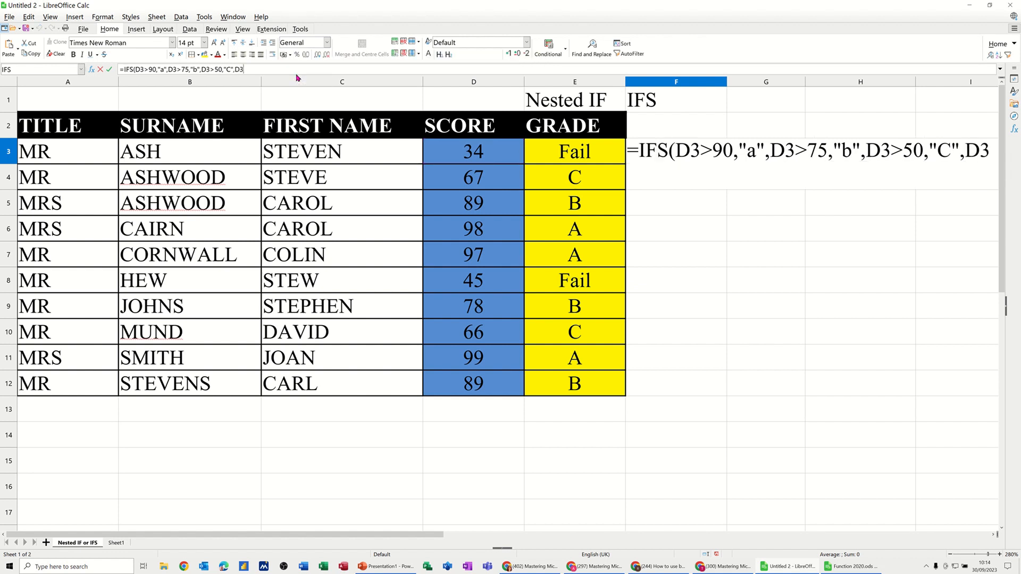
type(",\"Fail\")")
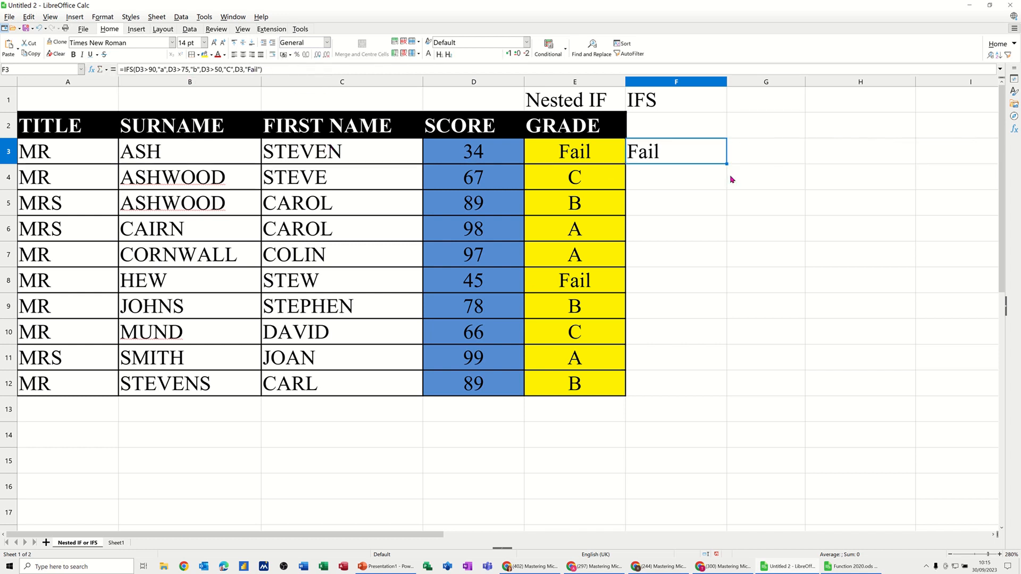
left_click_drag(676, 152, 676, 383)
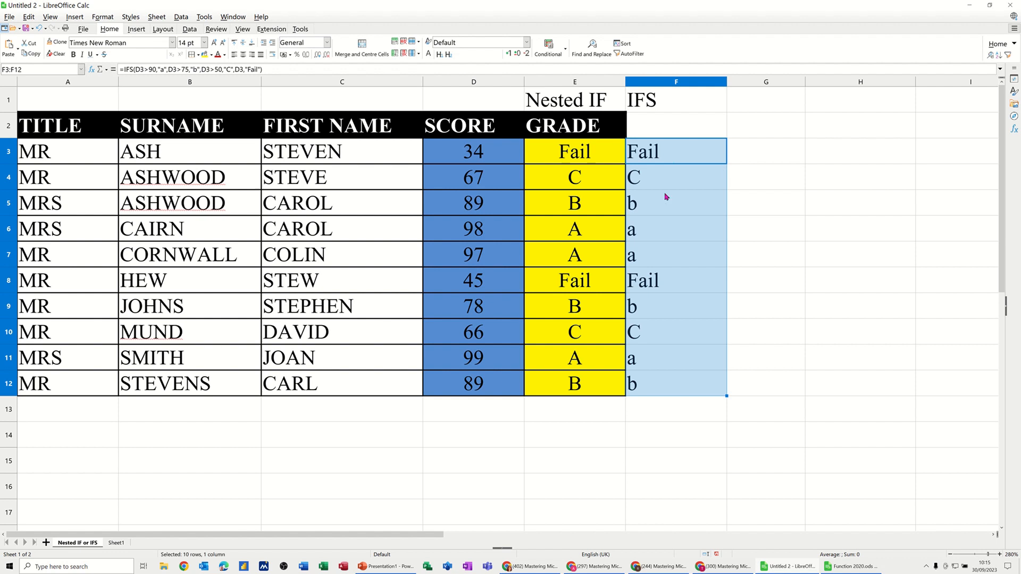
mouse_move(639, 250)
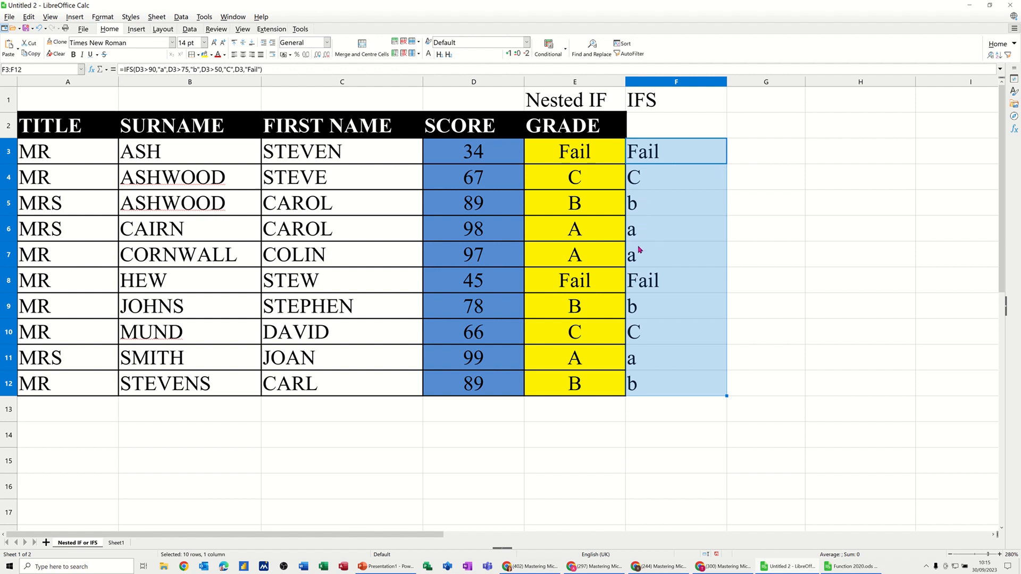
mouse_move(217, 89)
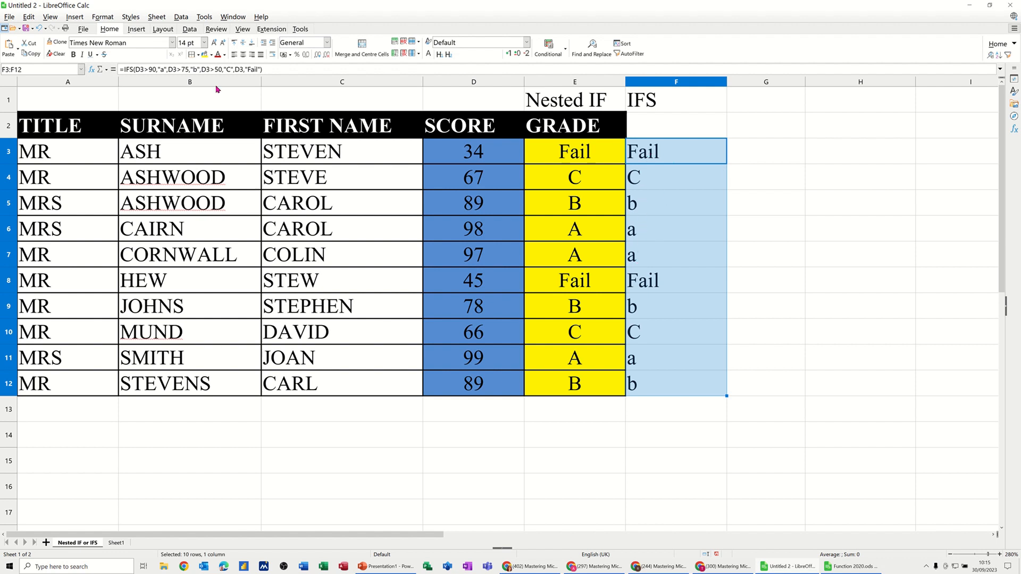
- Change the IFS grades "a" and "b" to capital "A" and "B" across F3:F12 and compare with E3
double_click(676, 151)
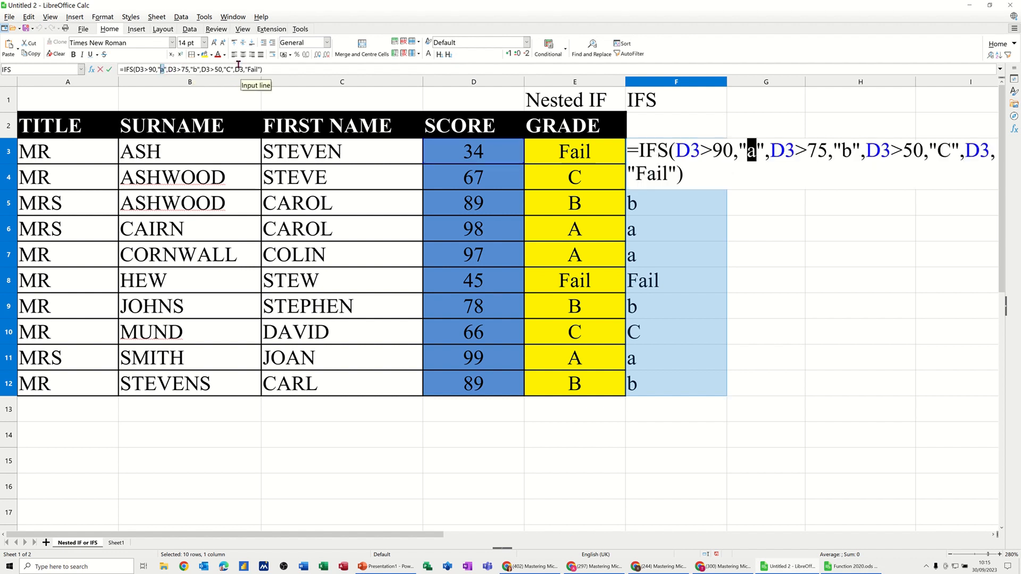
type("A")
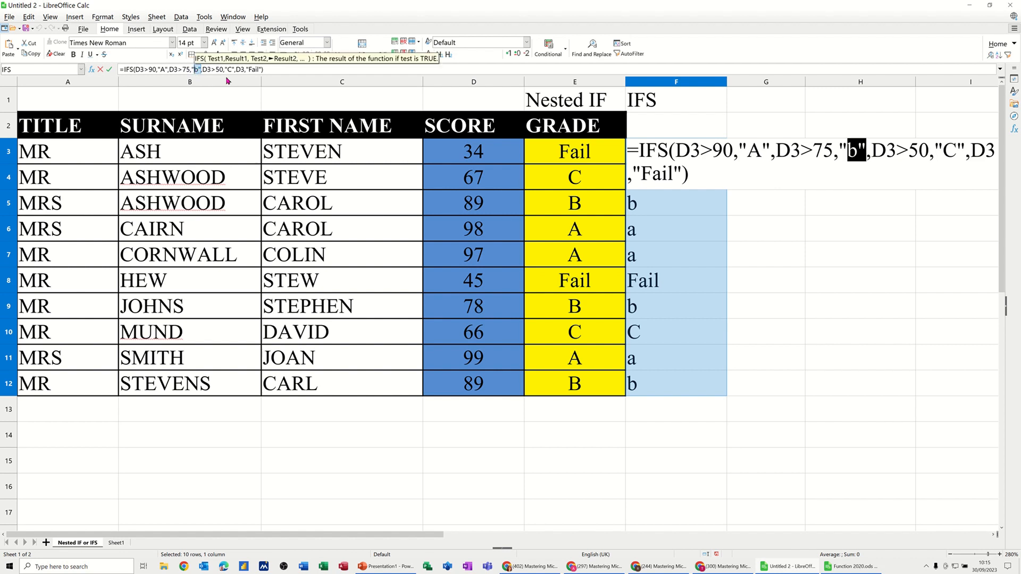
type("B")
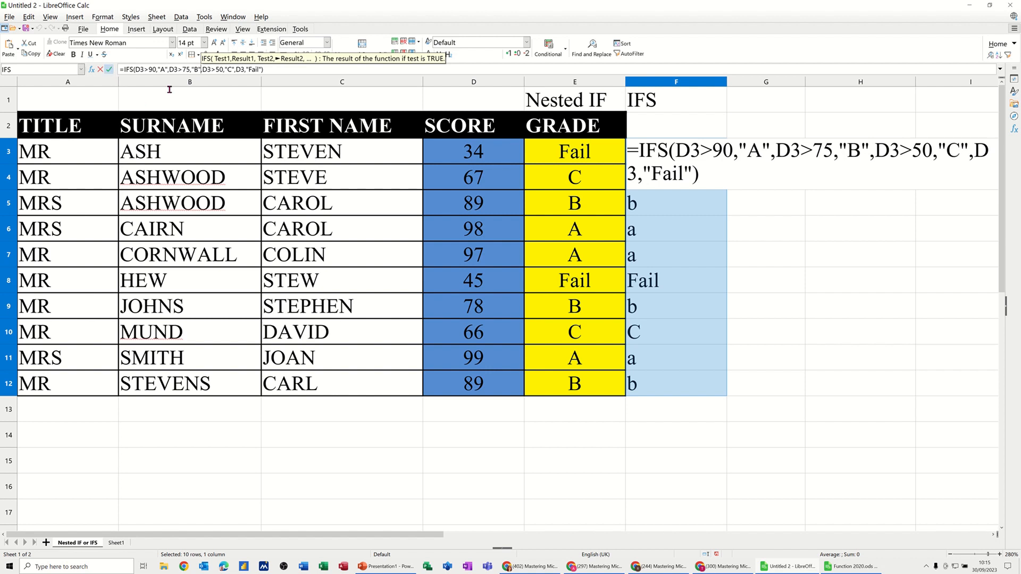
key("Return")
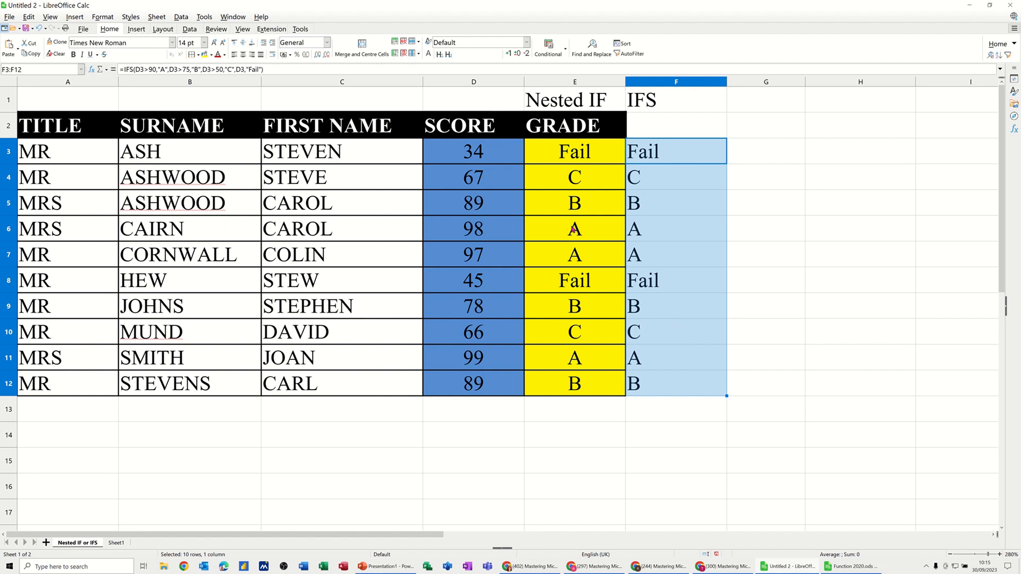
left_click(675, 151)
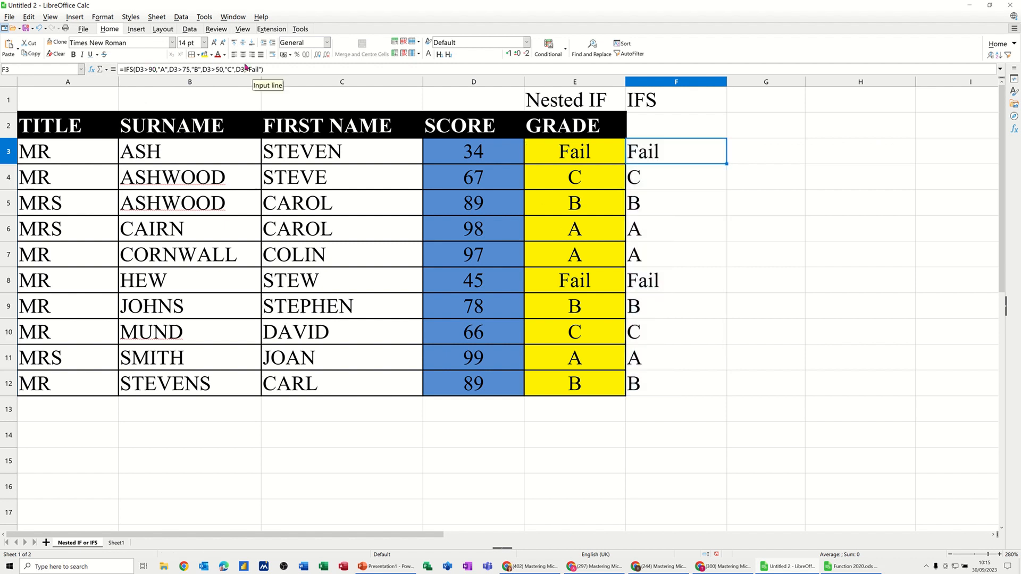
left_click(574, 151)
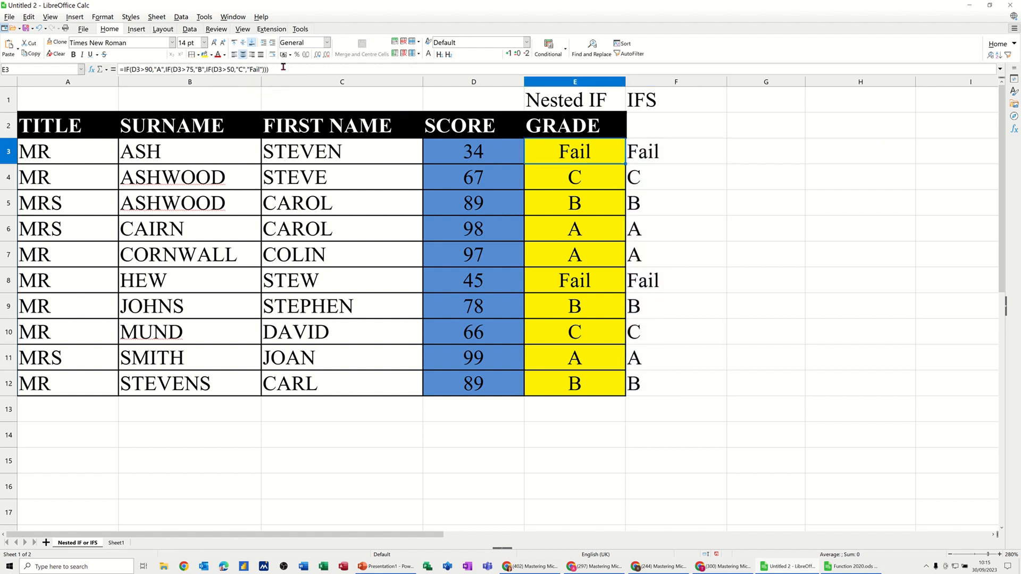
left_click(676, 151)
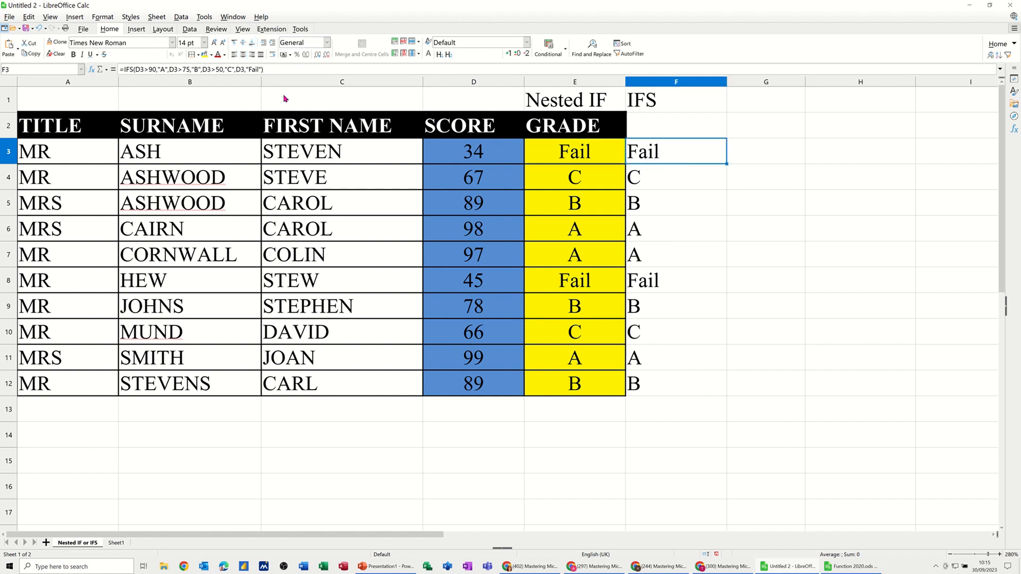
mouse_move(742, 161)
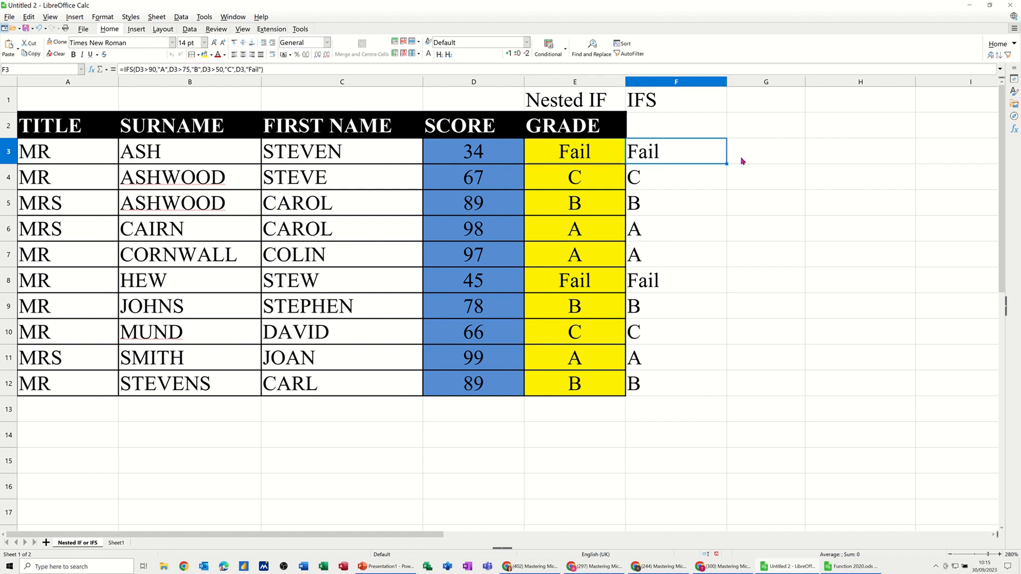
left_click(766, 151)
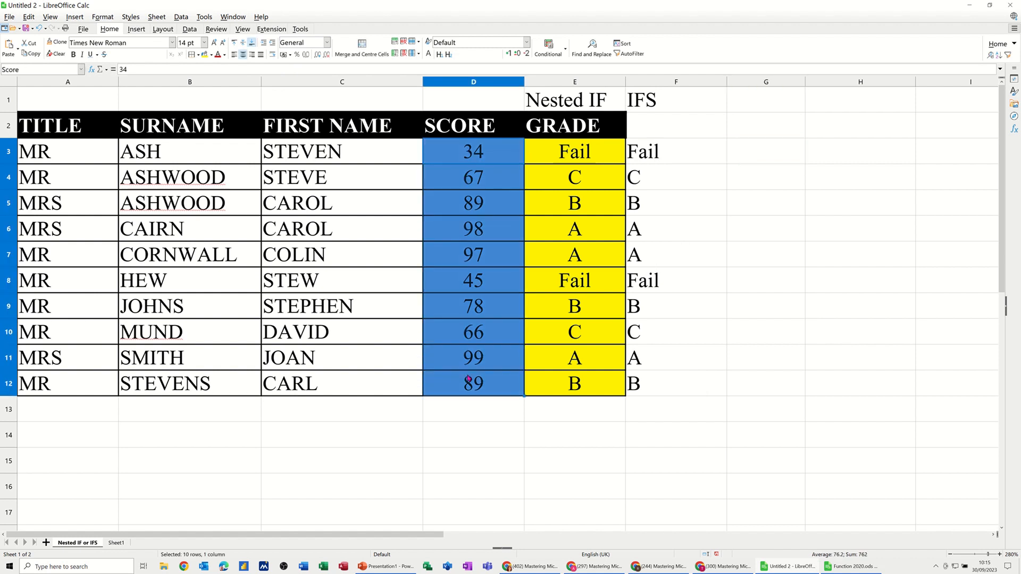
left_click(765, 151)
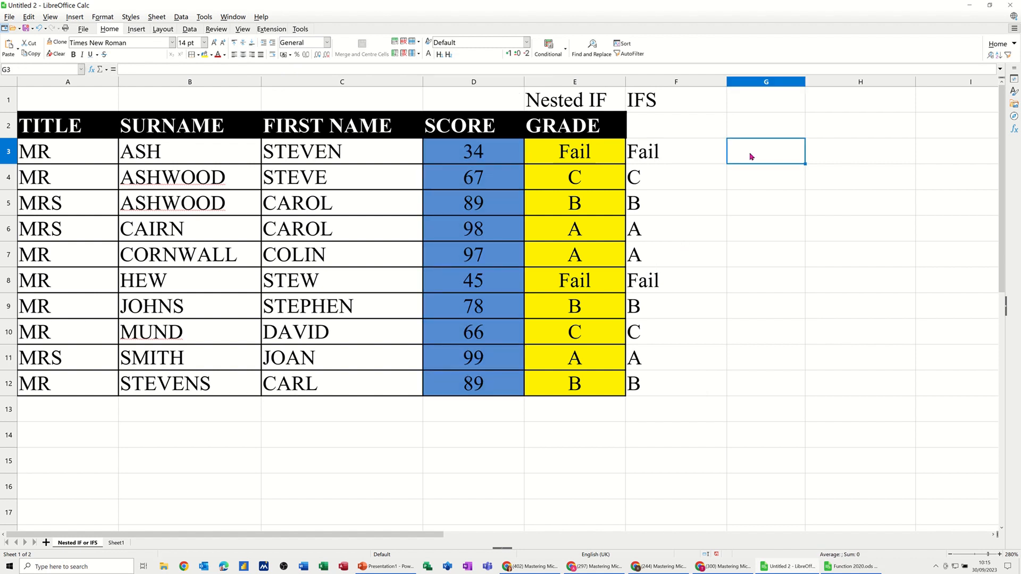
- Start G3 with =ifs(score>90,"A",score>75,"B", using the named range Score
type("=")
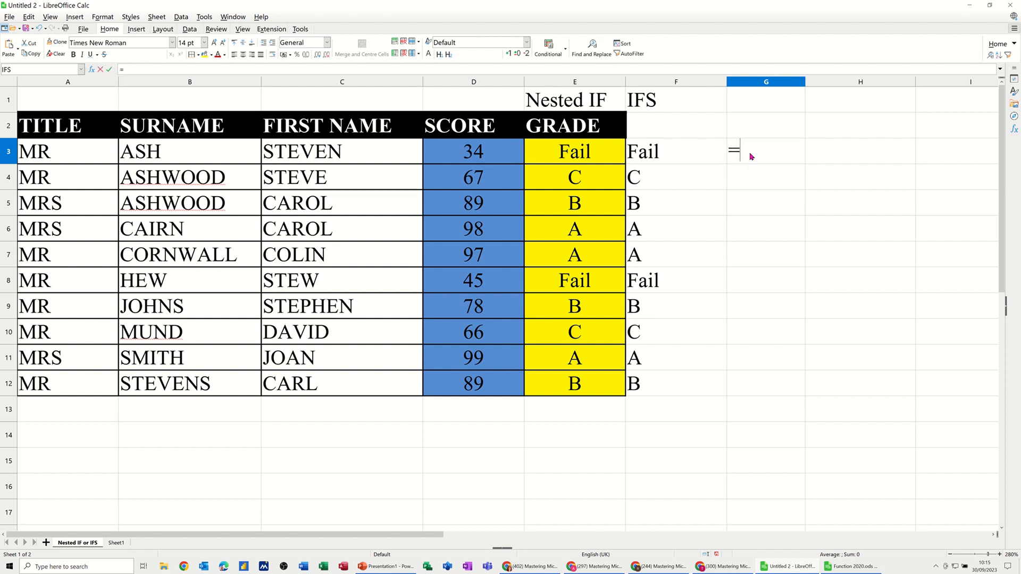
type("ifs(")
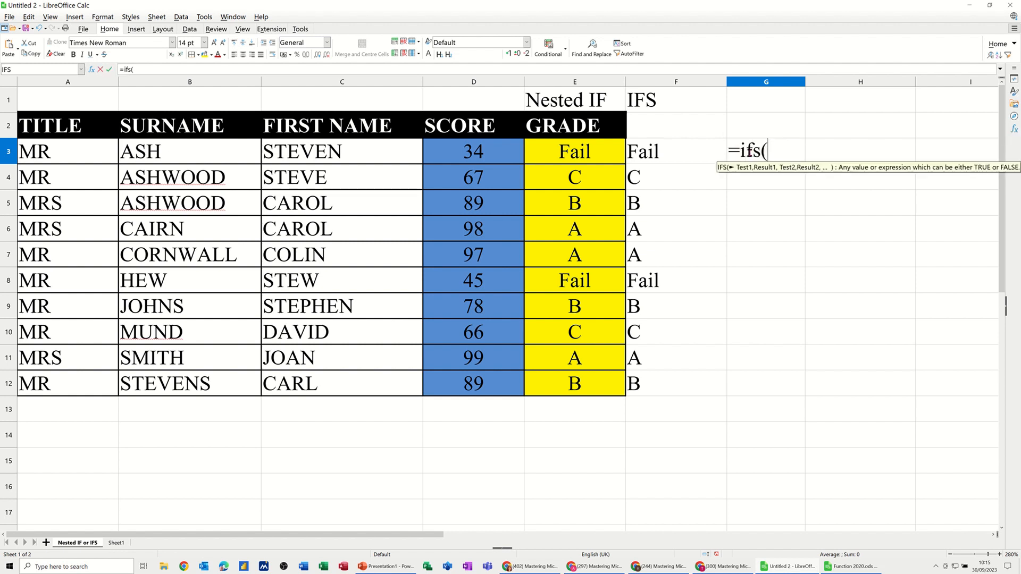
type("score")
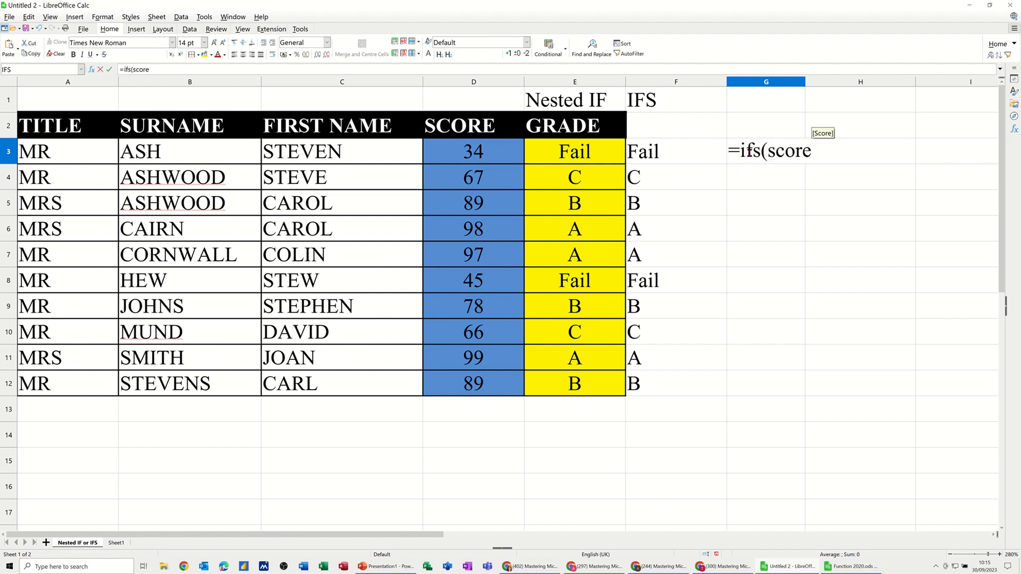
type(">")
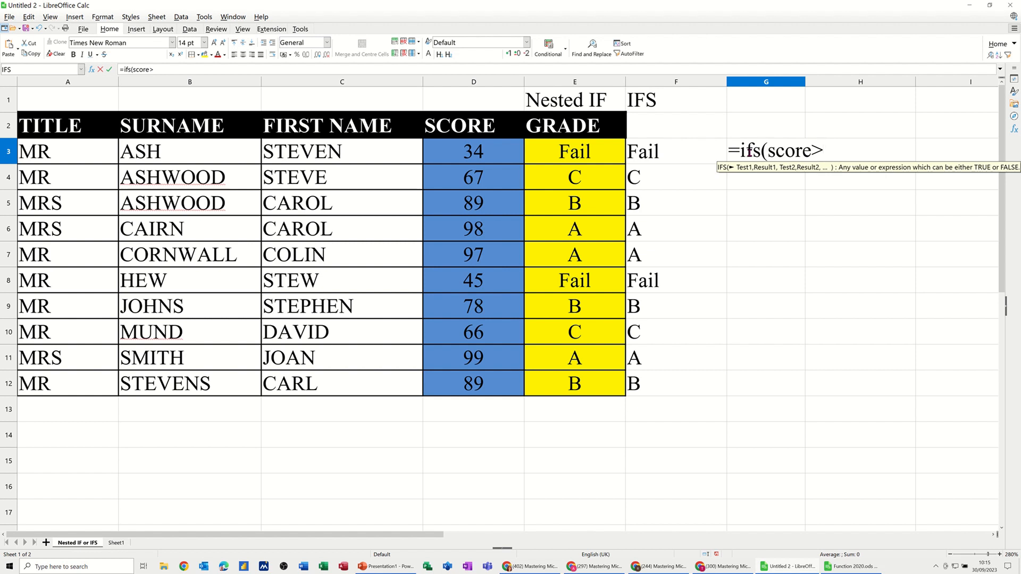
type("90,")
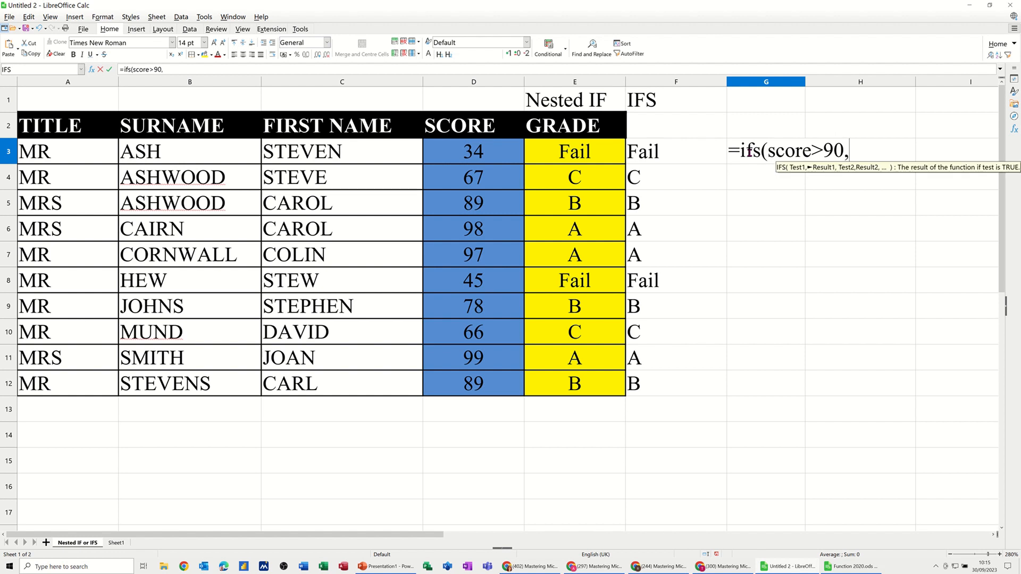
type("\"A\"")
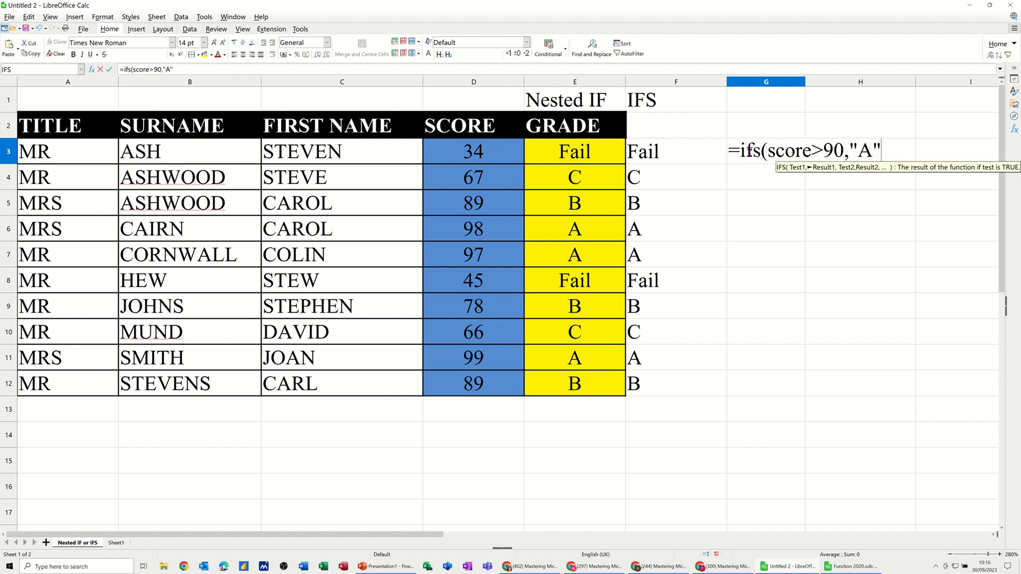
type(",s")
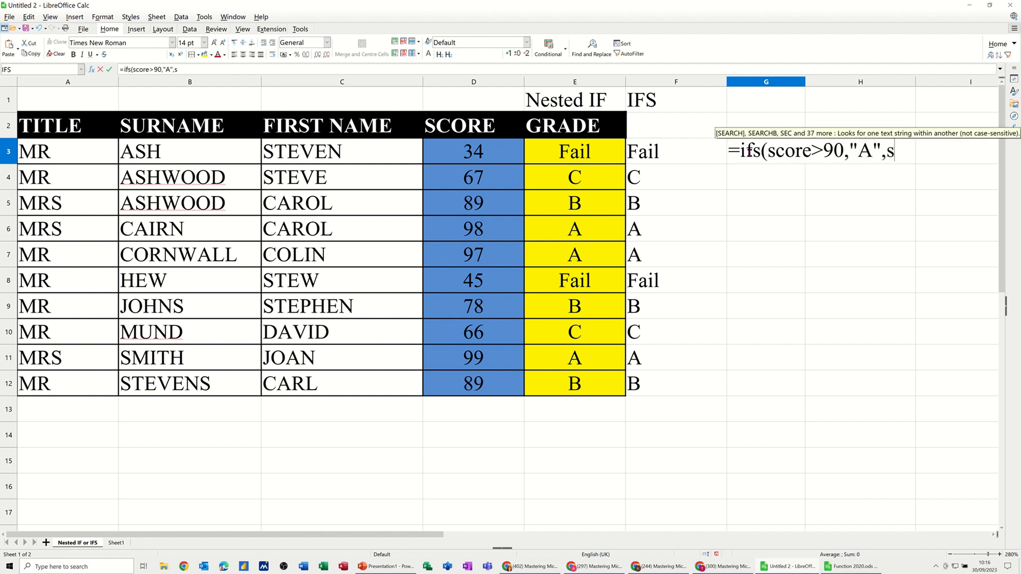
type("core")
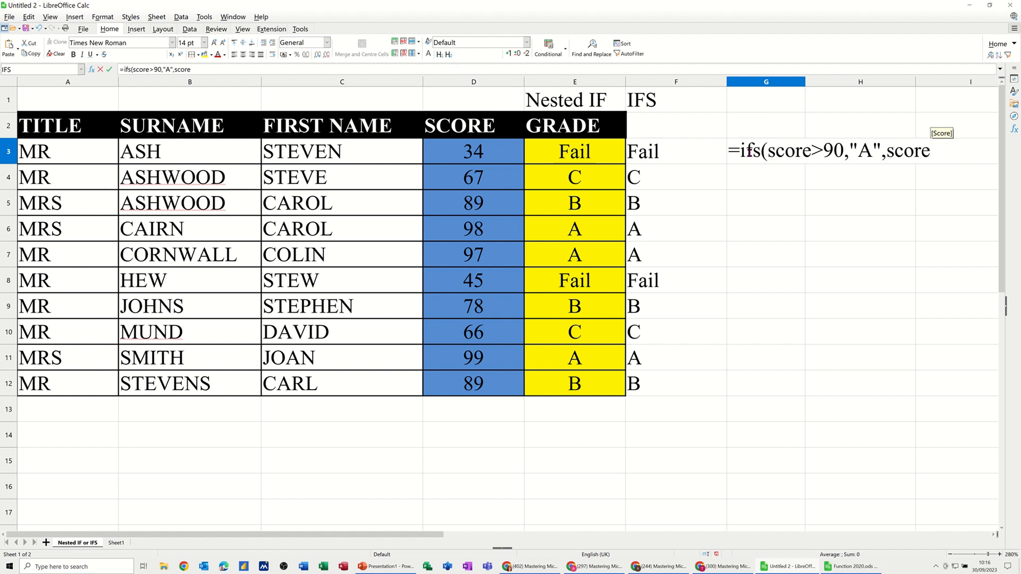
type(">")
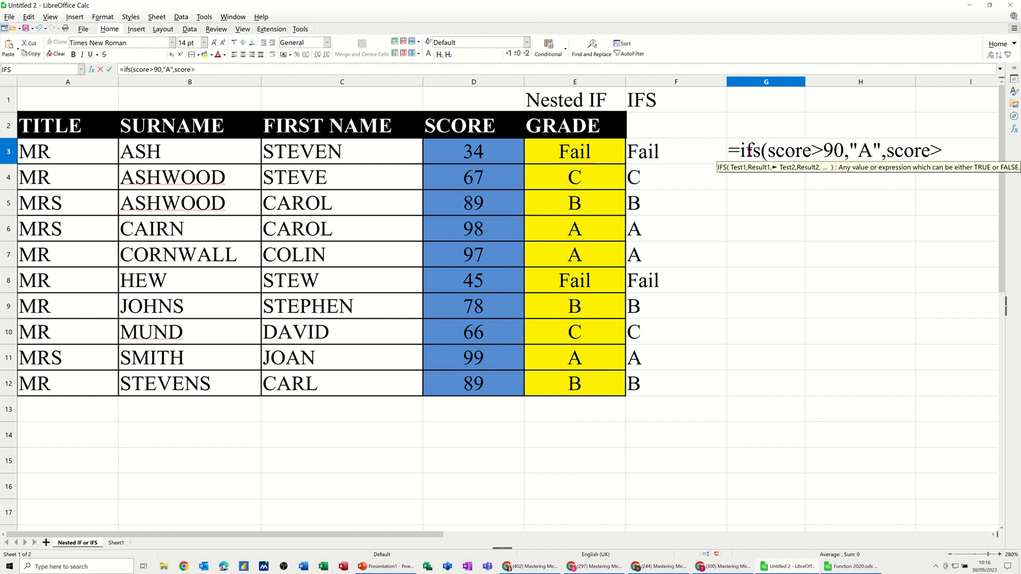
type("75,\"")
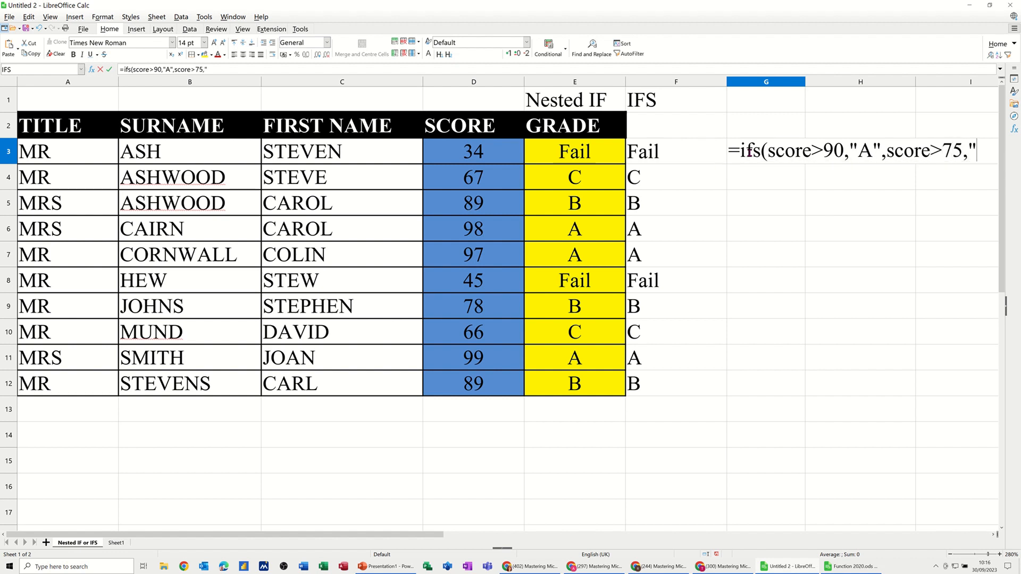
type("B\"")
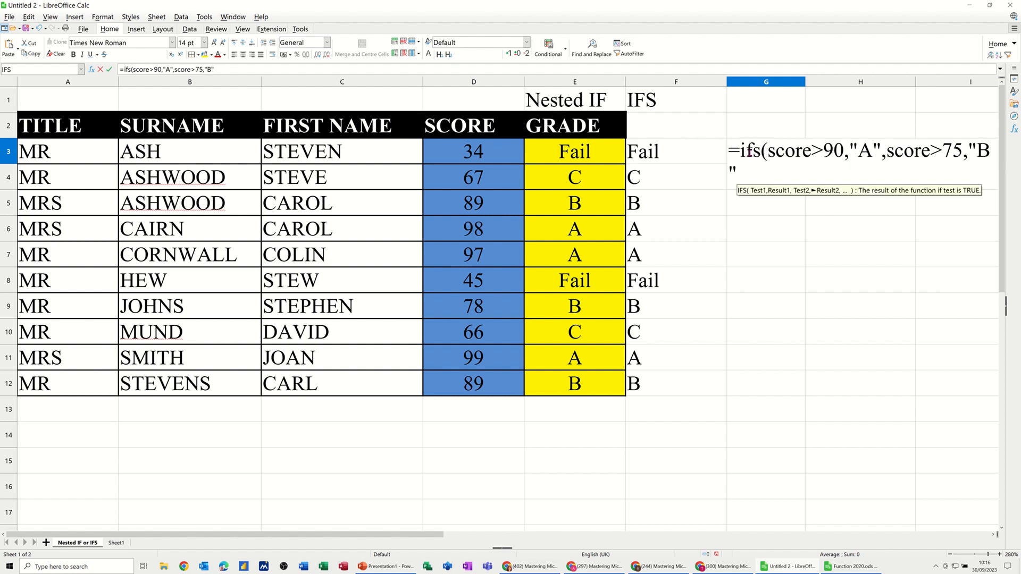
type(",")
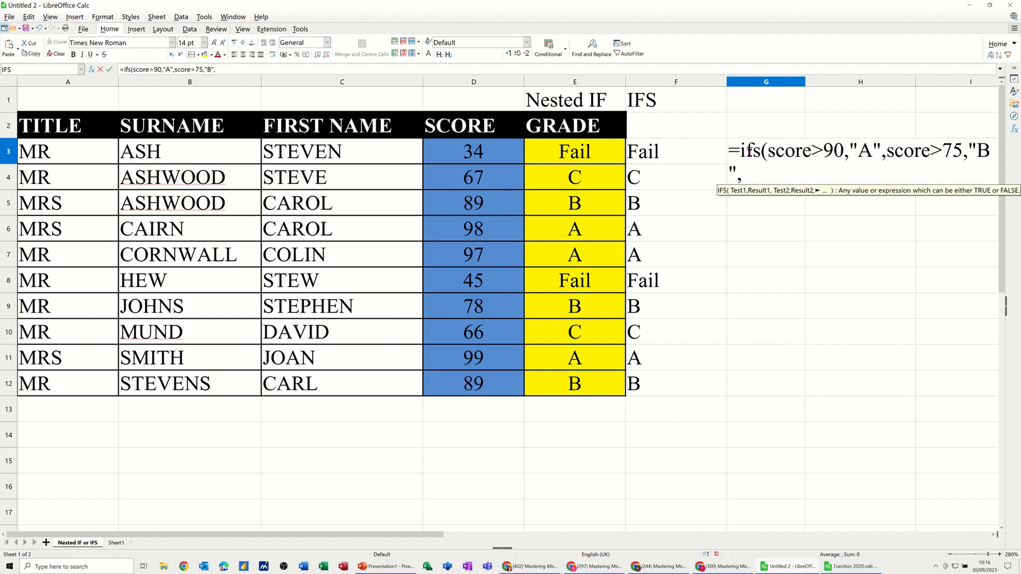
- Complete the G3 formula with score>50,"C" and score,"Fail" and close the bracket
type("score")
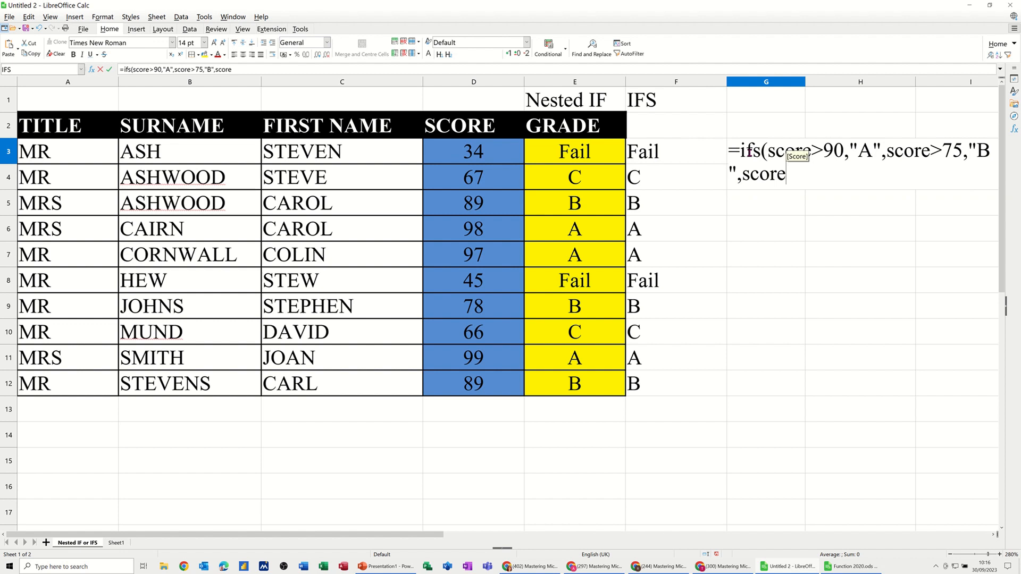
type(">")
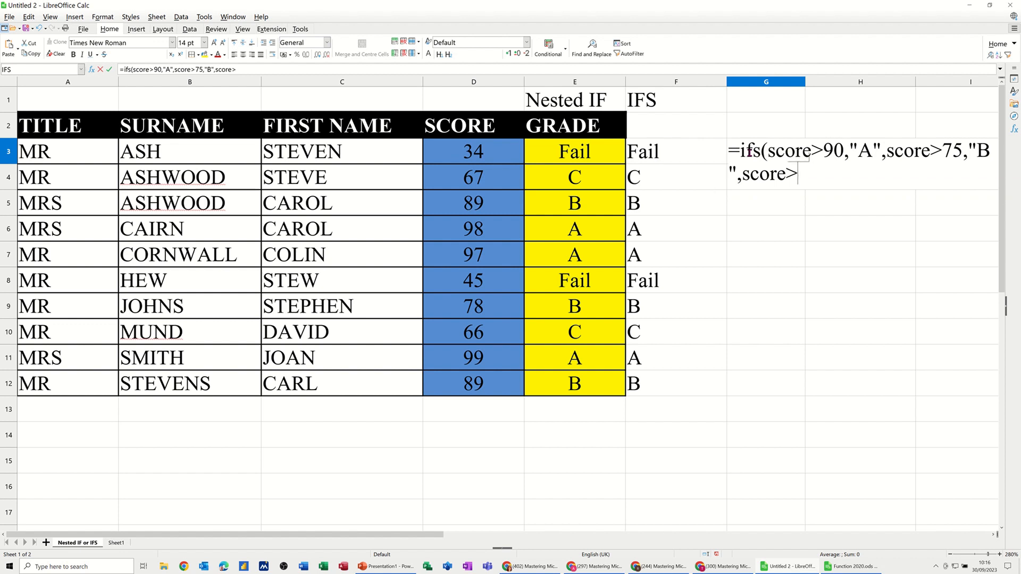
type("50")
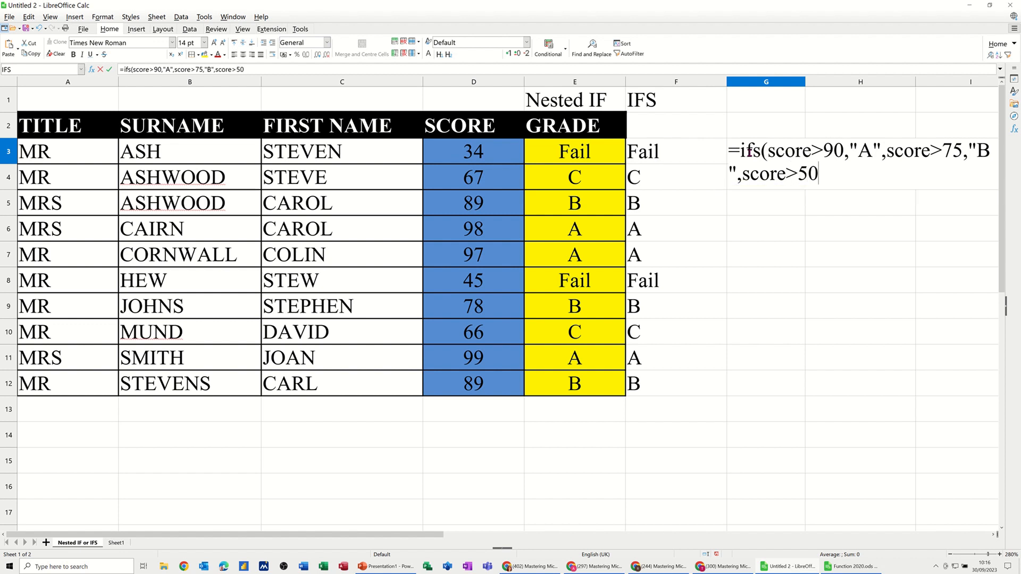
type("\"")
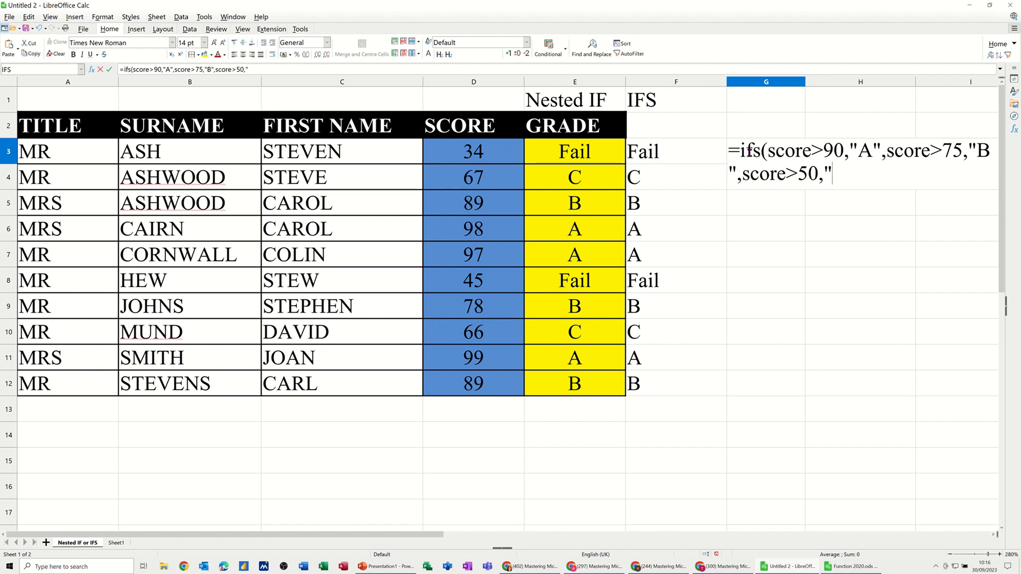
type("C\"")
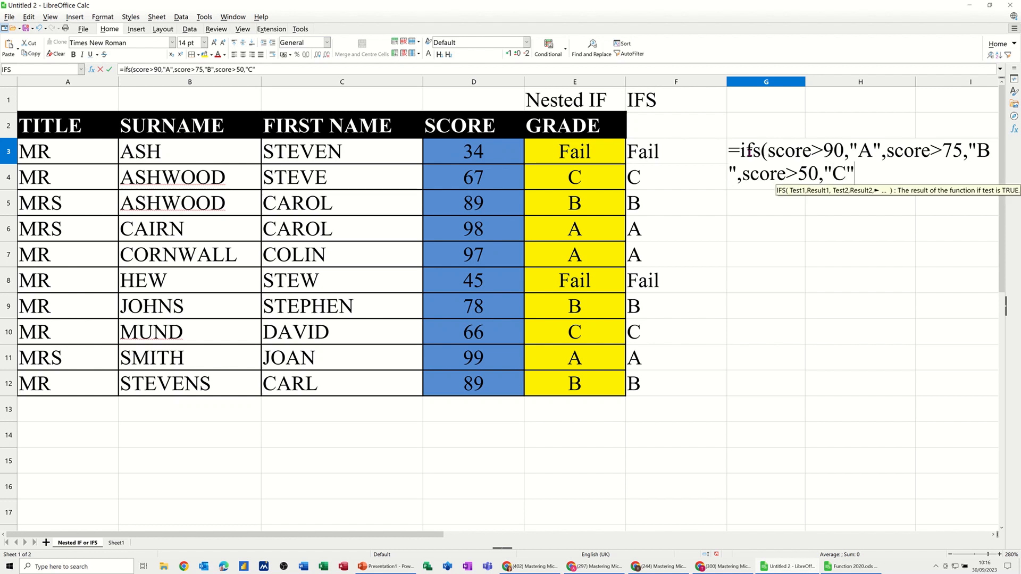
type(",score")
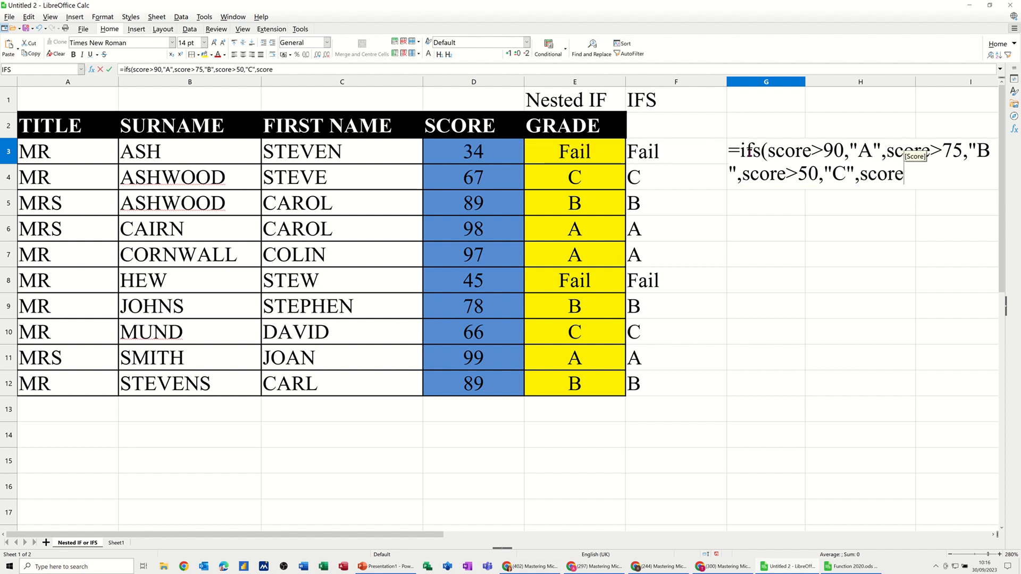
type(",")
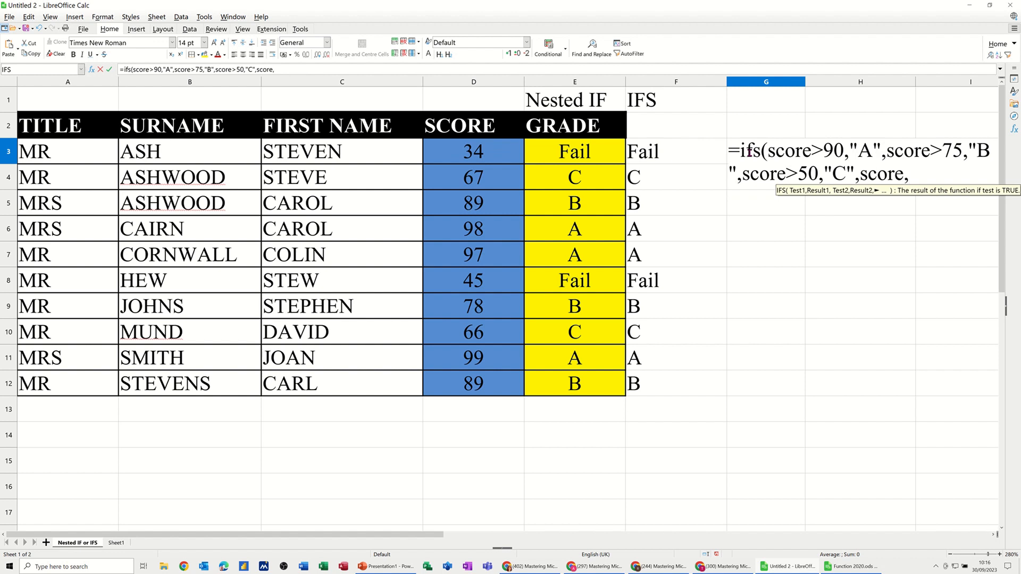
type("\"Fail")
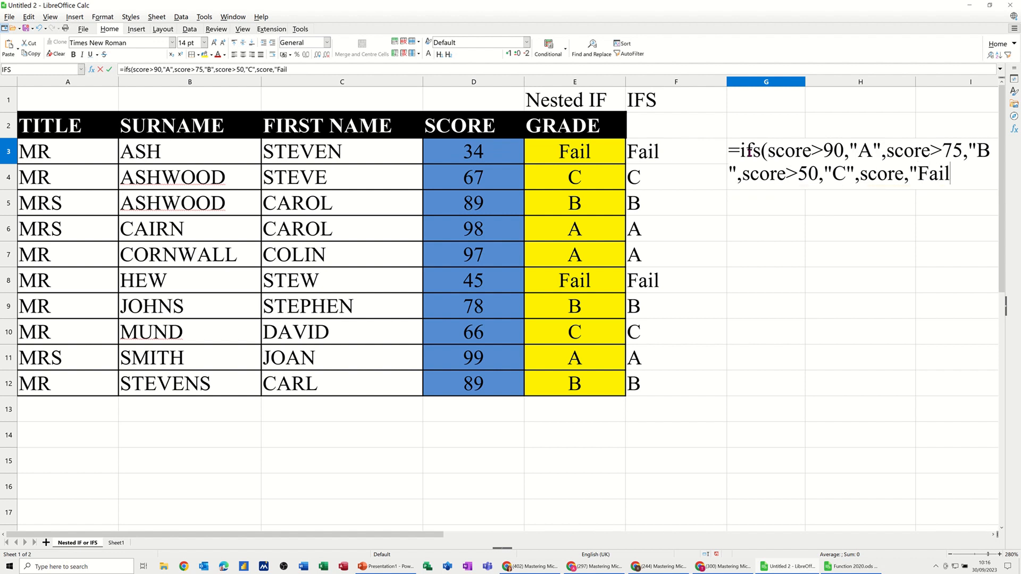
type(")")
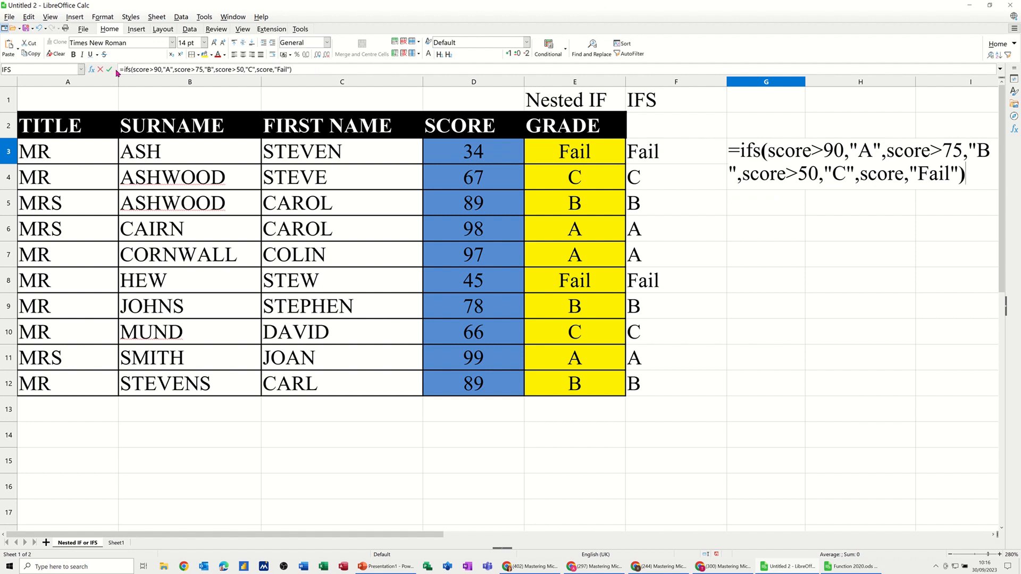
- Enter the Score-based IFS in G3 and select the cells covered by the Score name
left_click(109, 70)
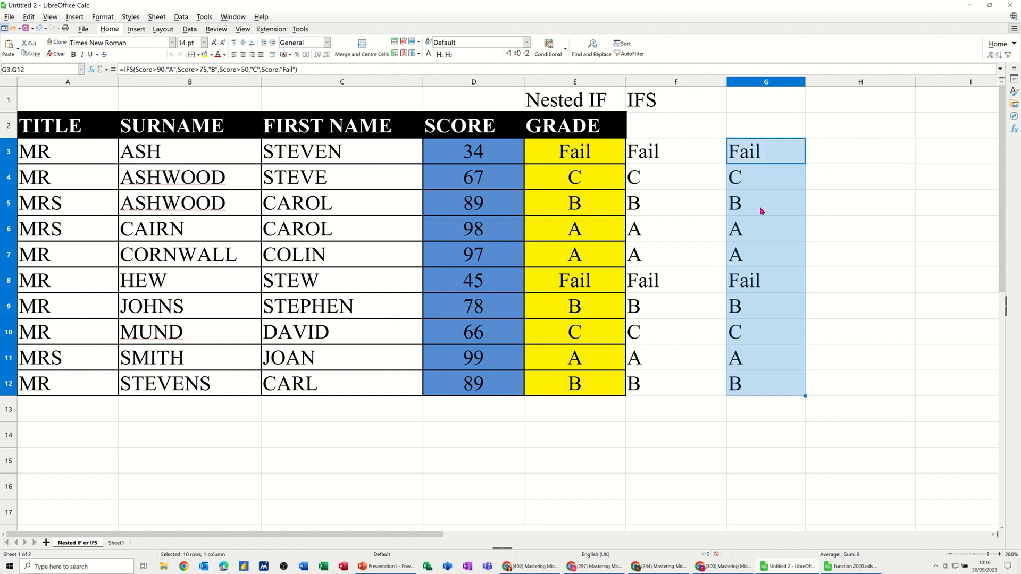
left_click(766, 176)
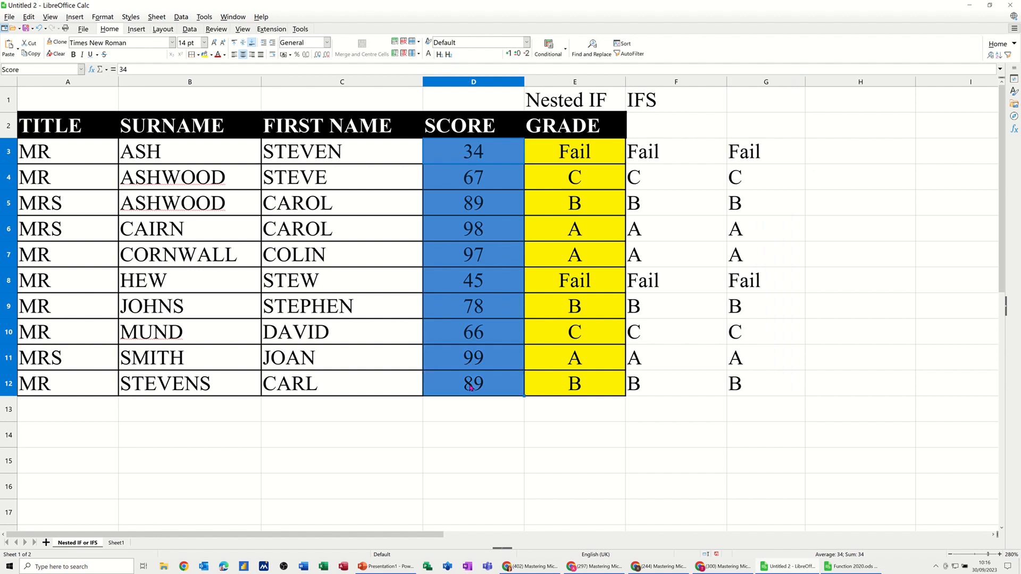
left_click(766, 151)
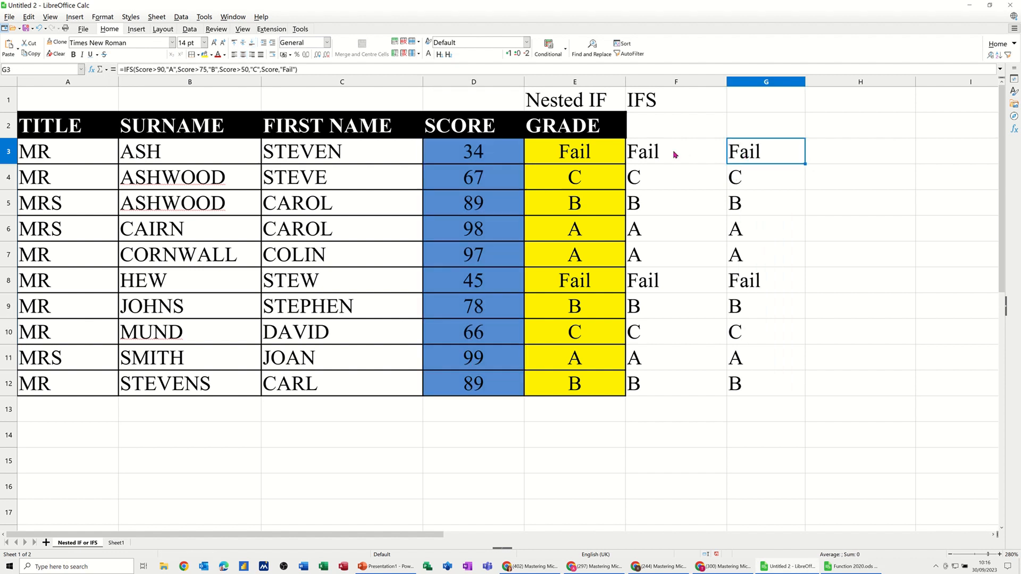
left_click(574, 151)
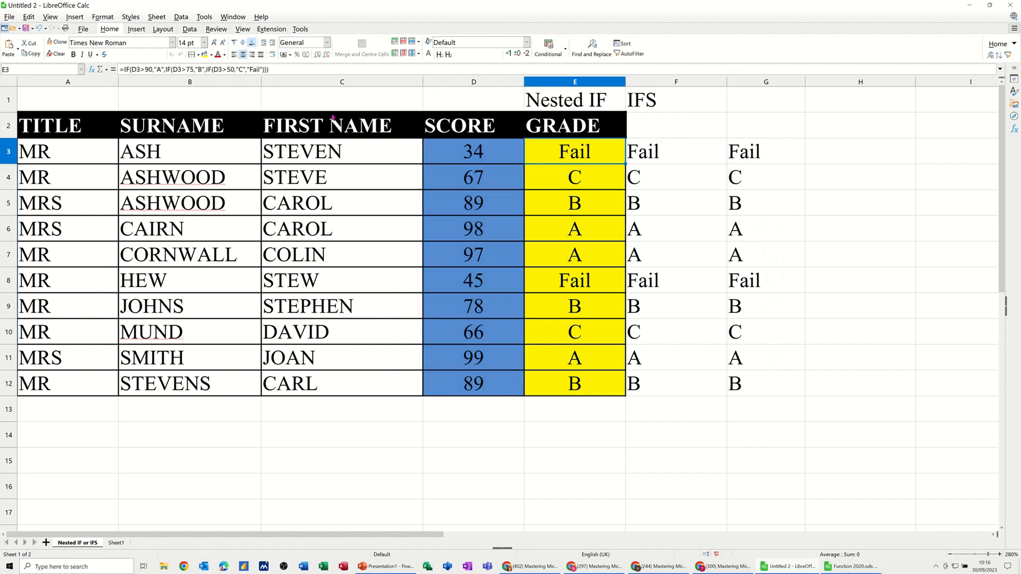
mouse_move(638, 111)
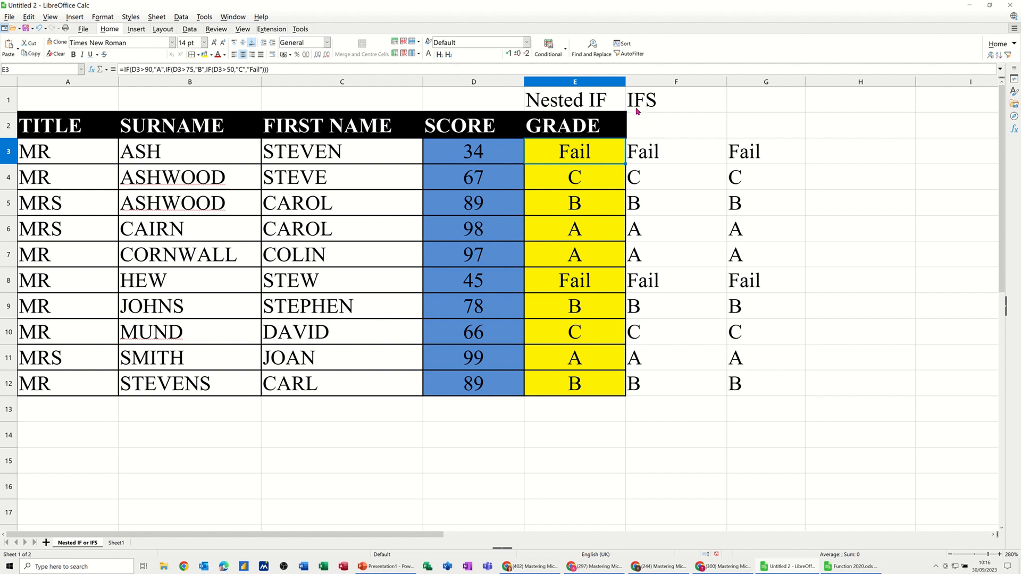
left_click(675, 152)
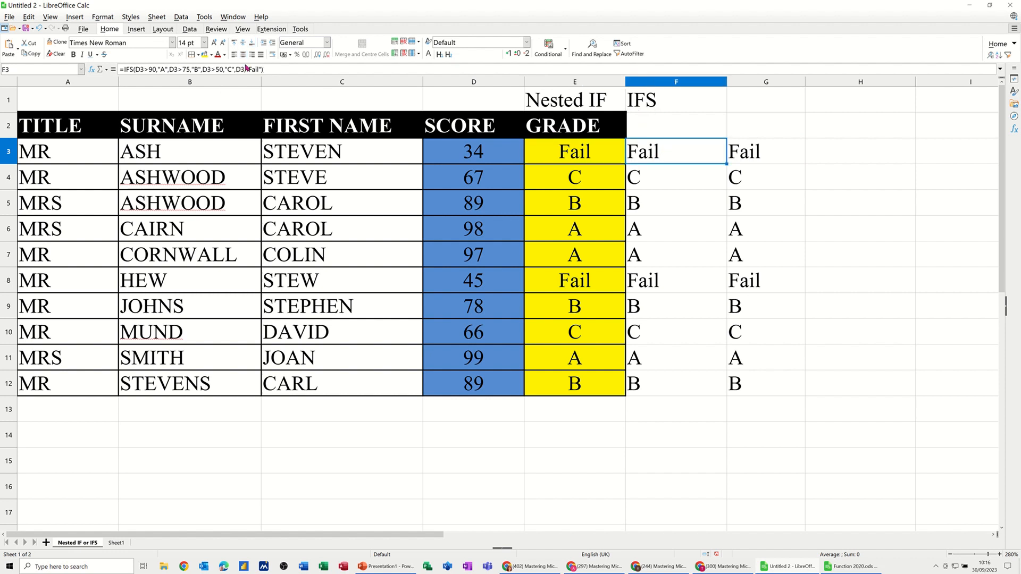
mouse_move(713, 140)
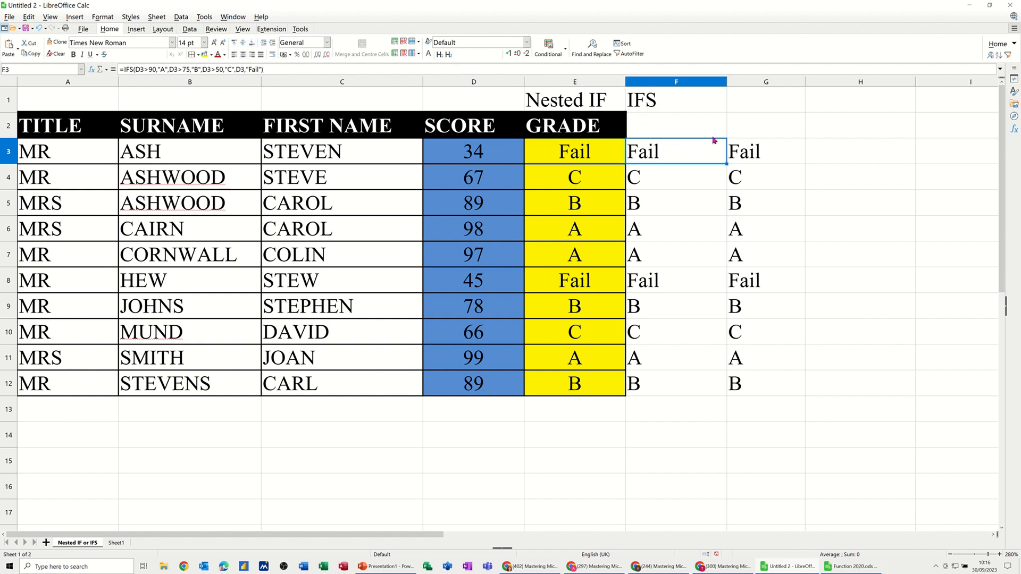
left_click(765, 151)
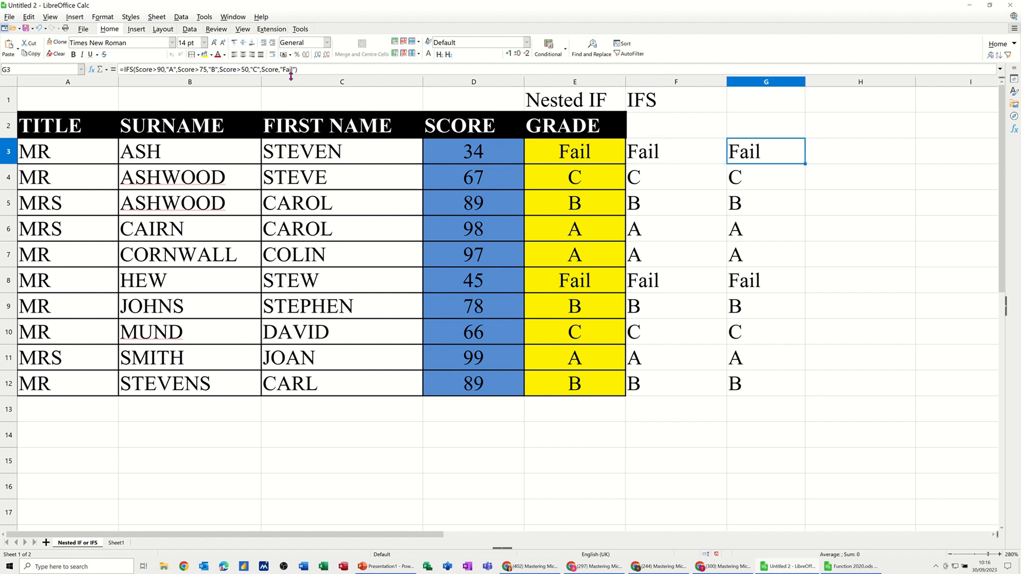
mouse_move(564, 151)
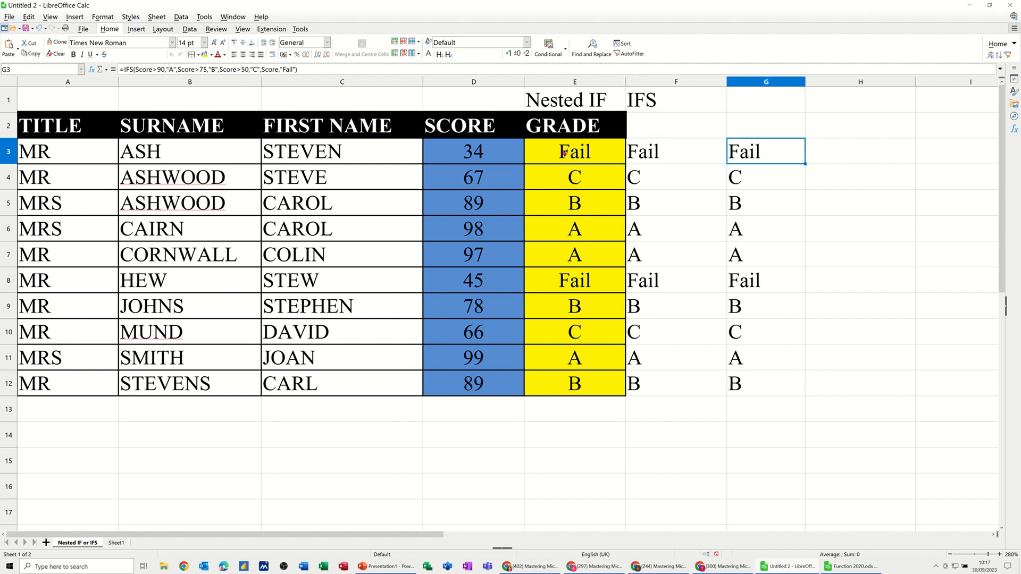
mouse_move(675, 166)
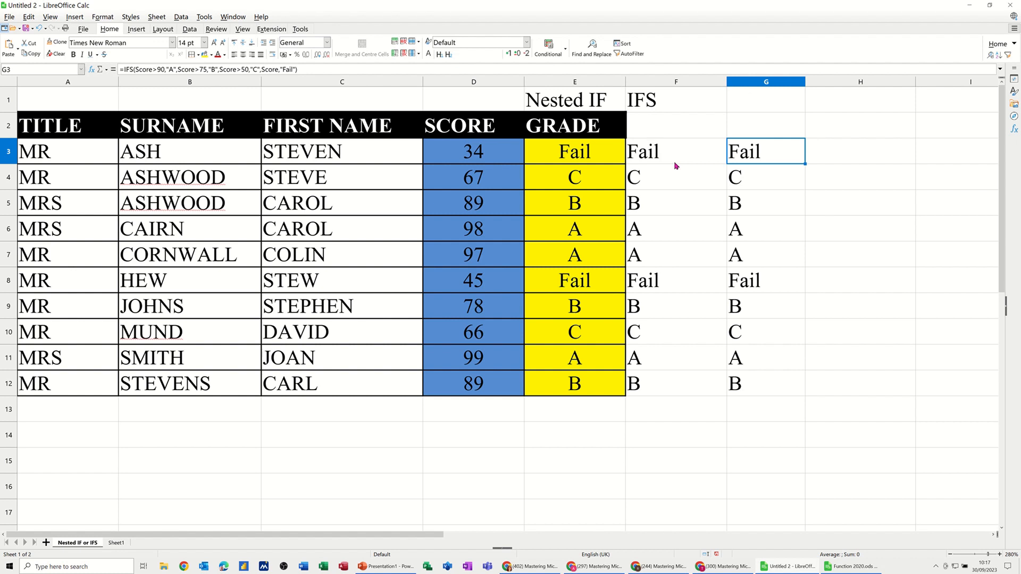